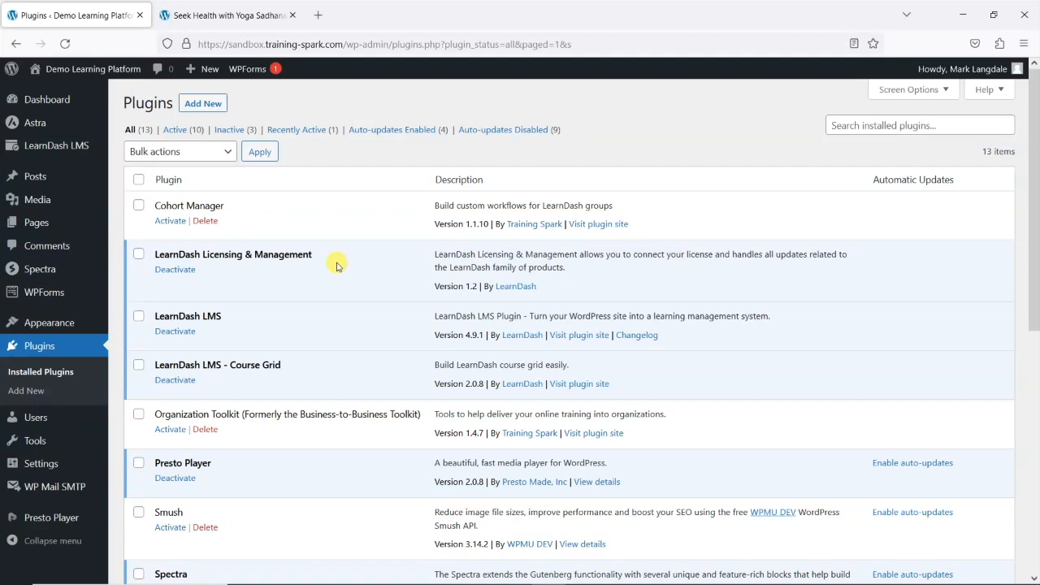
{"action": "mouse_move", "coordinate": [176, 270]}
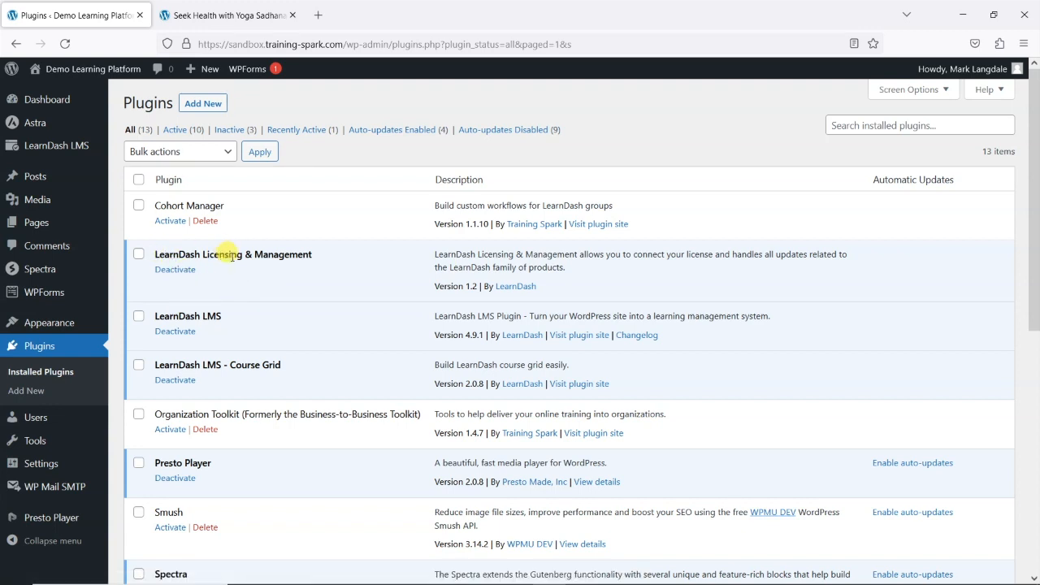
{"action": "mouse_move", "coordinate": [315, 260]}
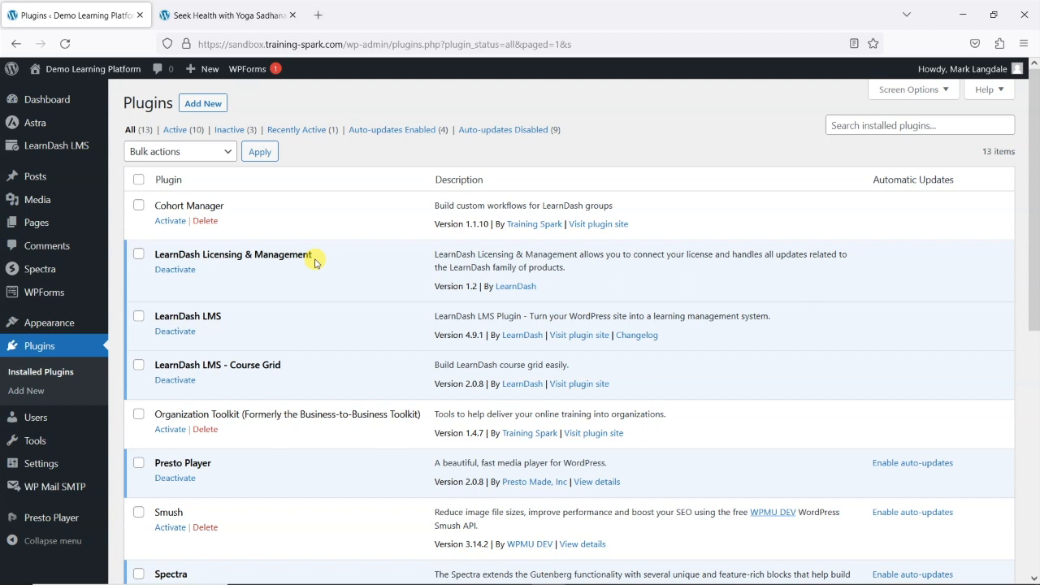
{"action": "mouse_move", "coordinate": [303, 296]}
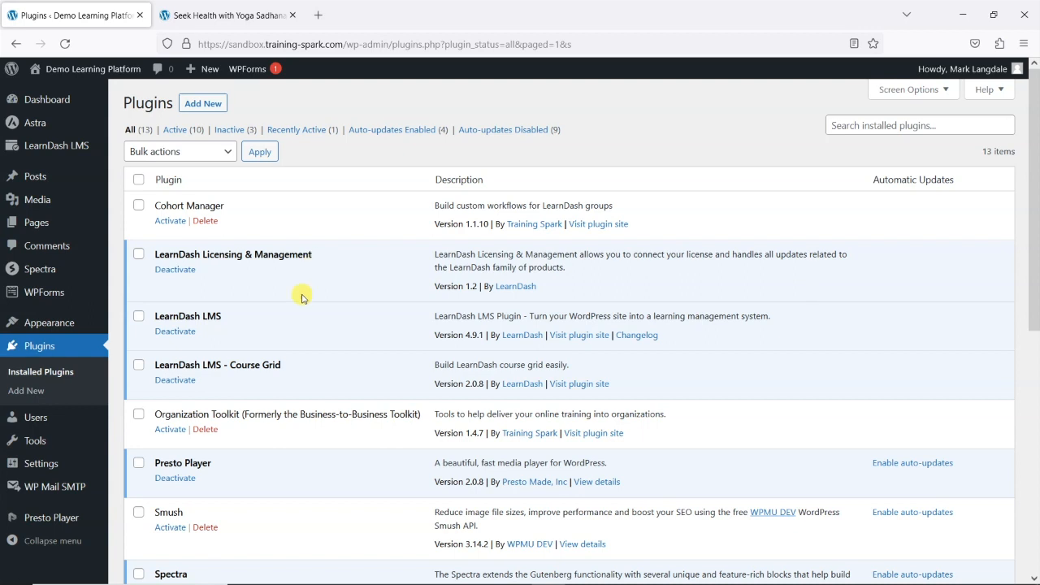
- Deactivate LearnDash Licensing & Management from the Plugins list, leaving LearnDash LMS and Course Grid active
{"action": "double_click", "coordinate": [188, 315]}
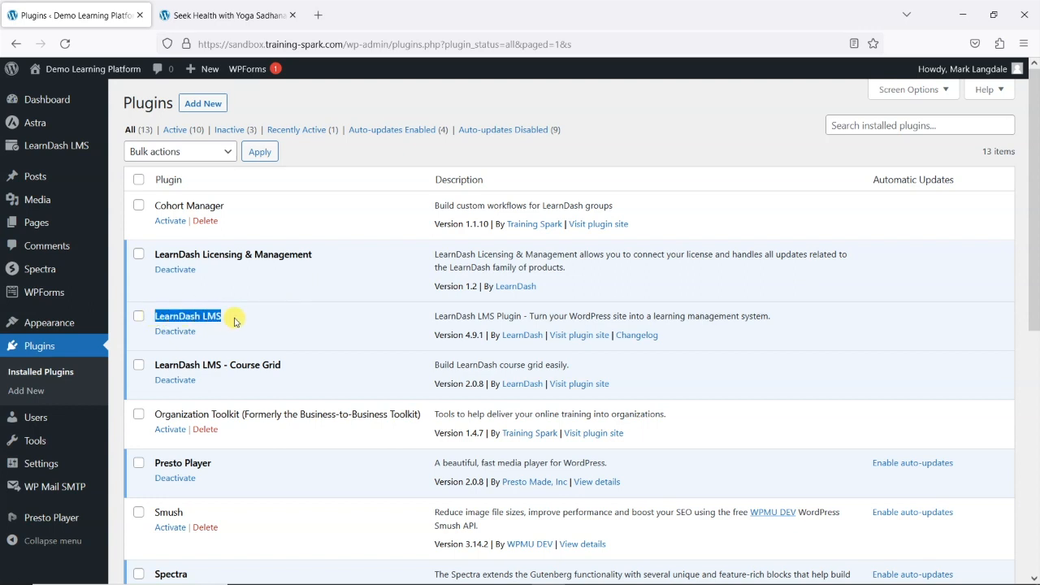
{"action": "mouse_move", "coordinate": [224, 324]}
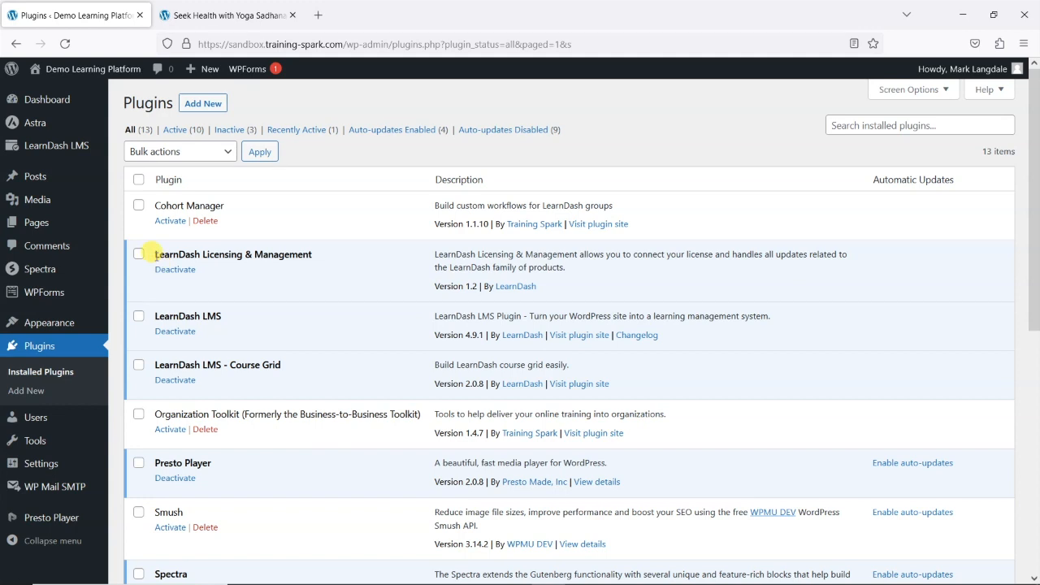
{"action": "double_click", "coordinate": [234, 253]}
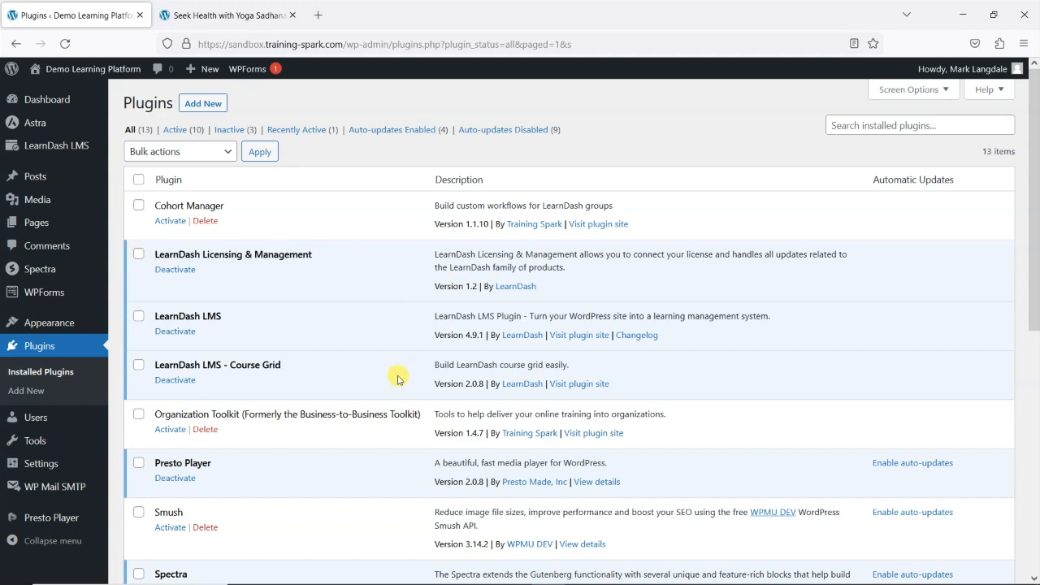
{"action": "mouse_move", "coordinate": [293, 279]}
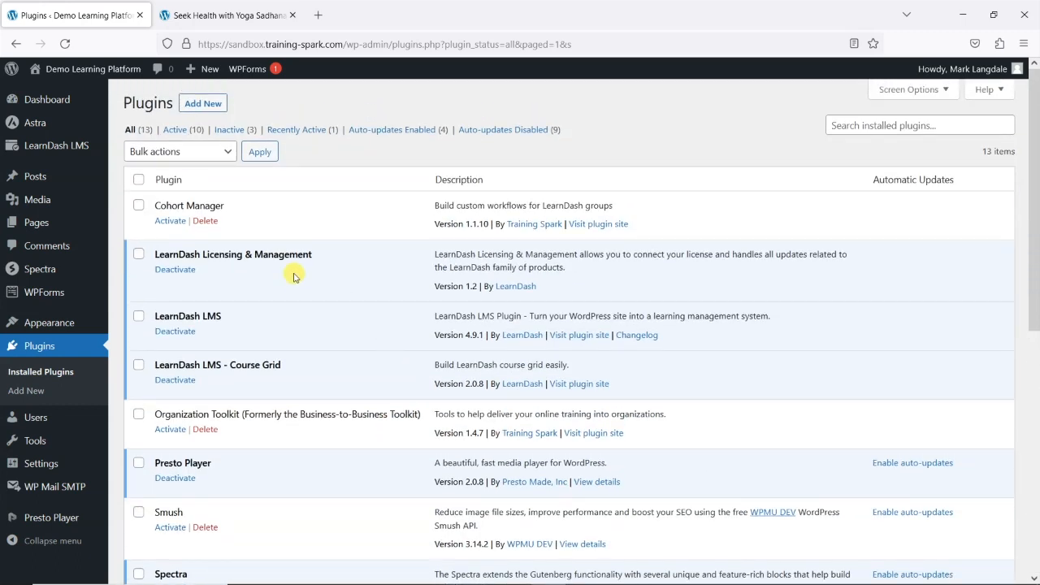
{"action": "mouse_move", "coordinate": [236, 325]}
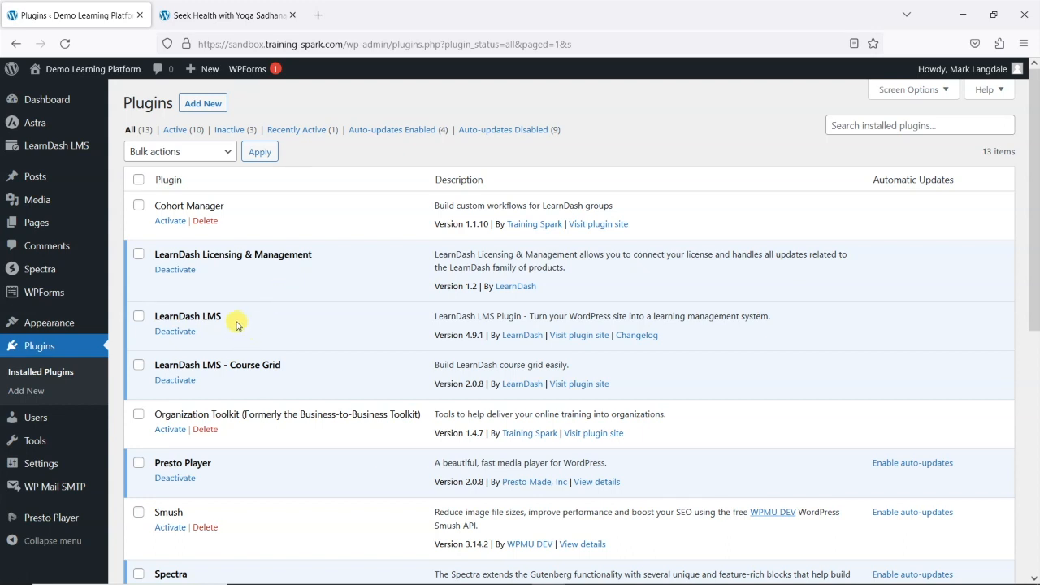
{"action": "mouse_move", "coordinate": [178, 330]}
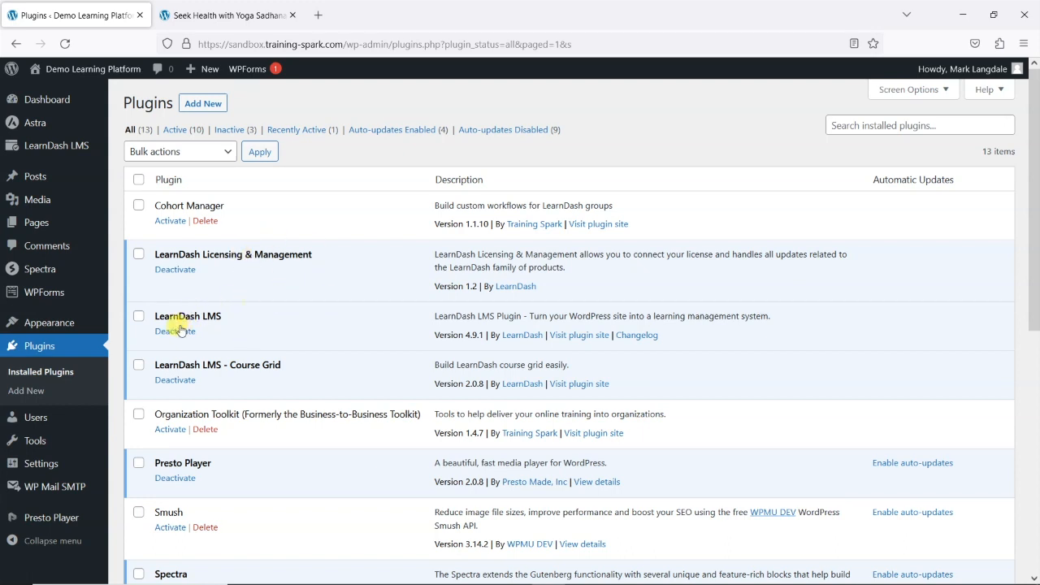
{"action": "mouse_move", "coordinate": [283, 253]}
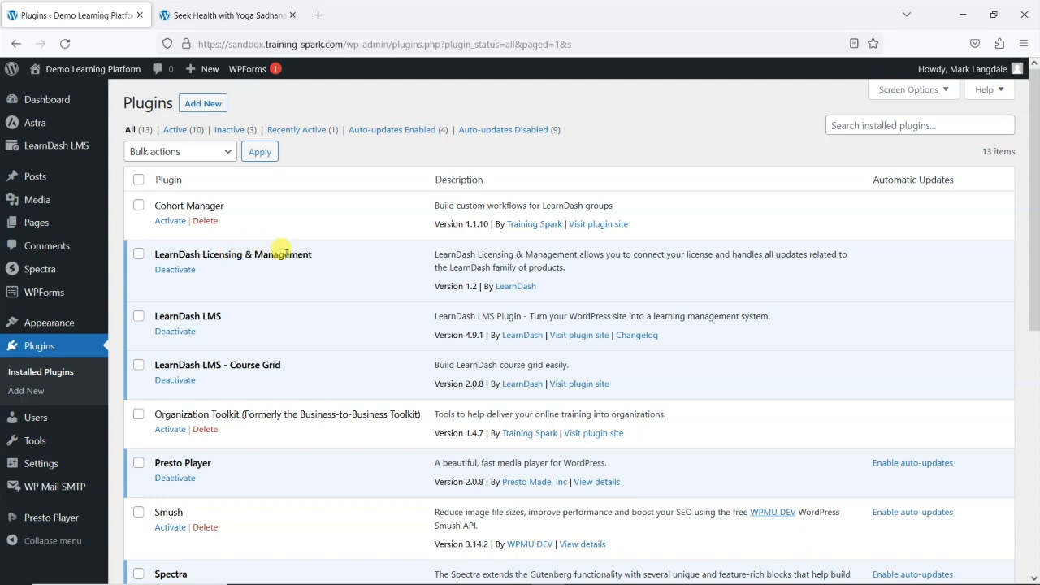
{"action": "mouse_move", "coordinate": [218, 254]}
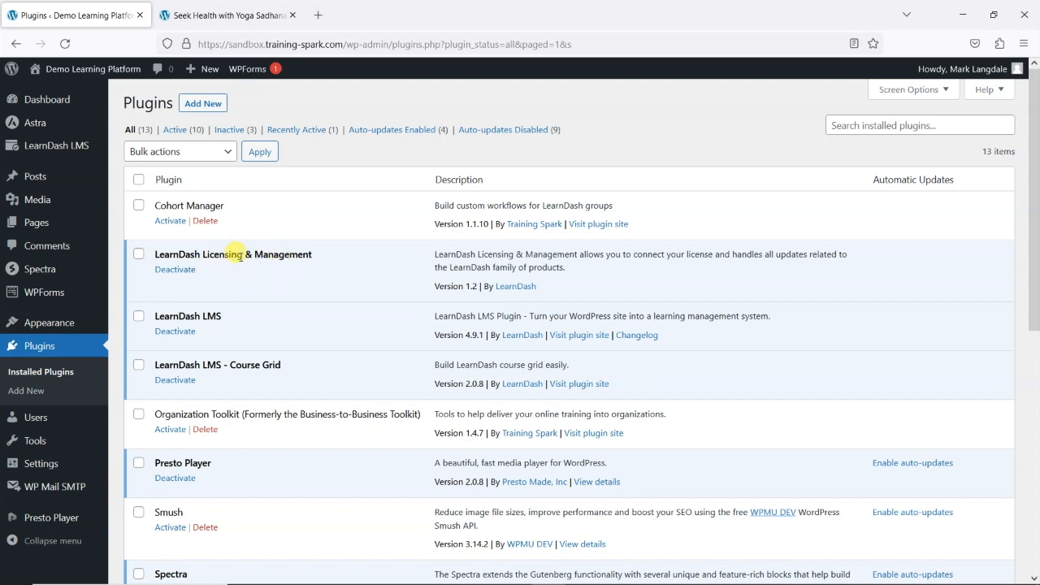
{"action": "mouse_move", "coordinate": [201, 324]}
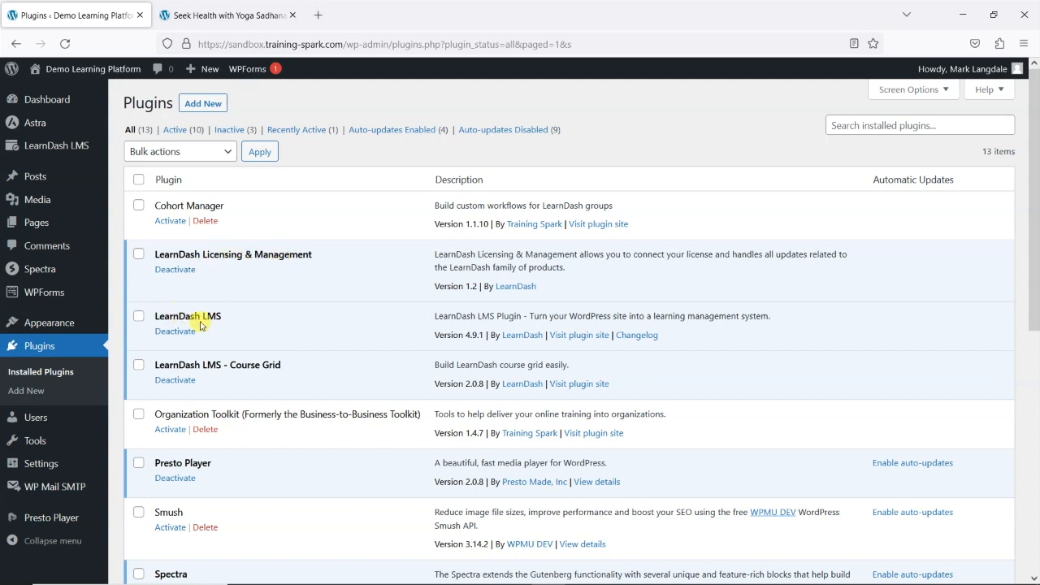
{"action": "mouse_move", "coordinate": [262, 335]}
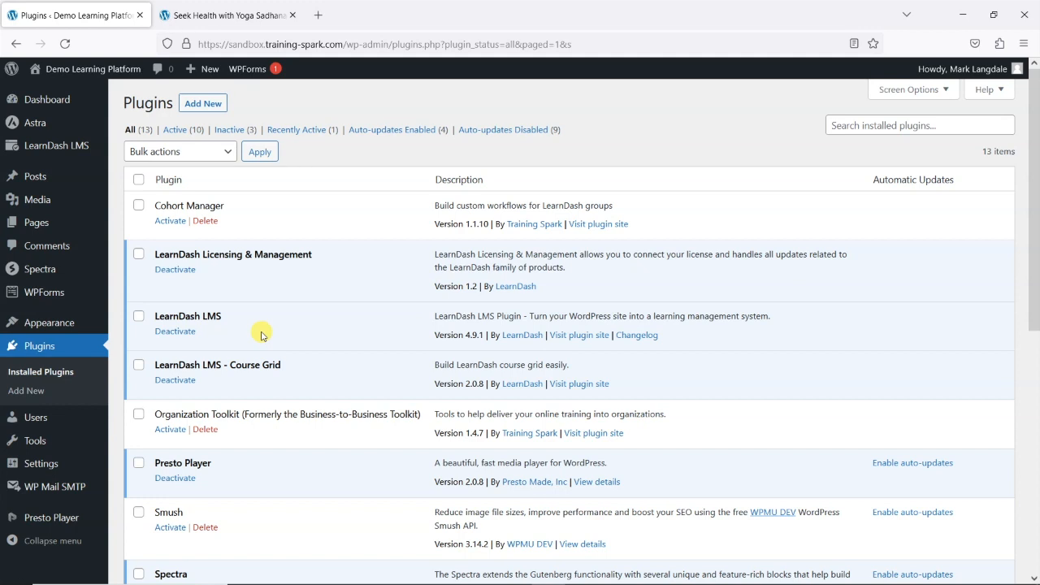
{"action": "mouse_move", "coordinate": [317, 214]}
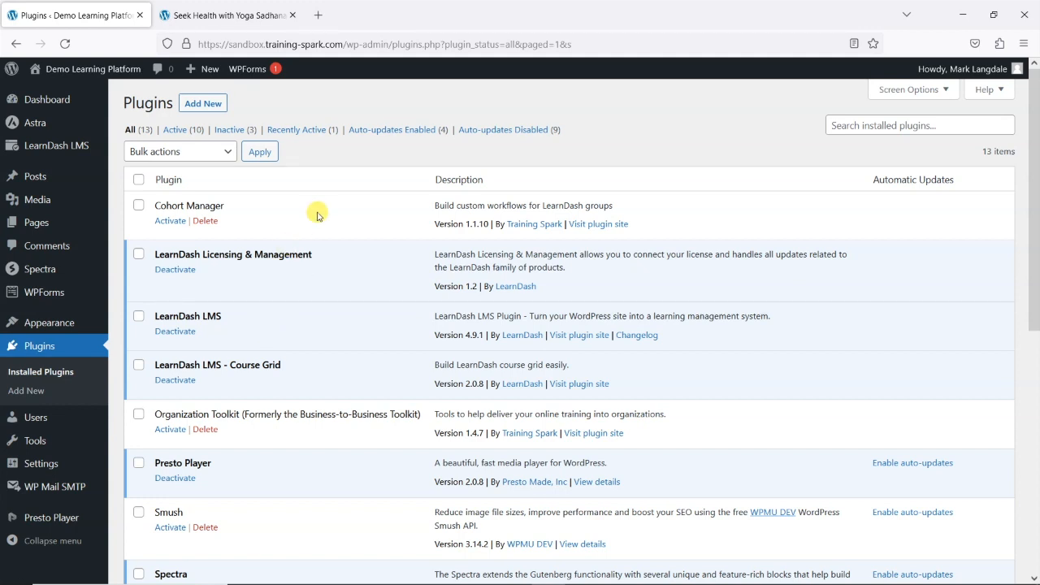
{"action": "mouse_move", "coordinate": [461, 307]}
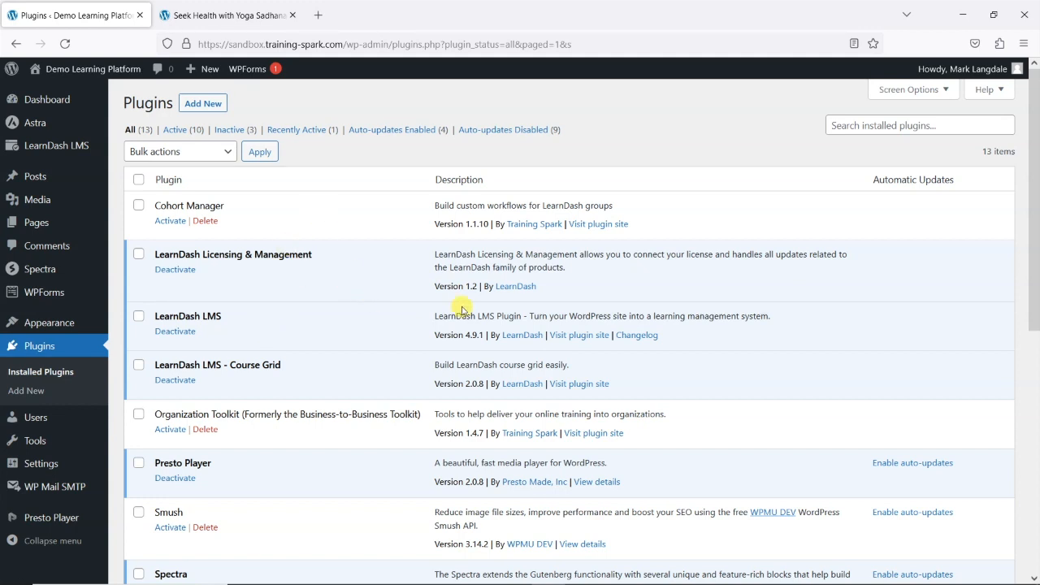
{"action": "mouse_move", "coordinate": [379, 330]}
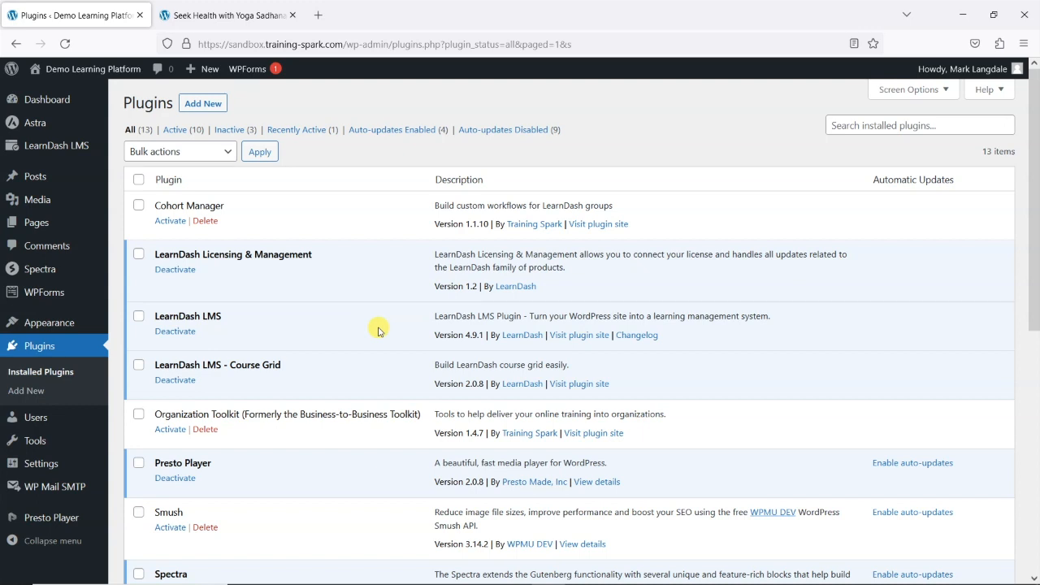
{"action": "mouse_move", "coordinate": [398, 308]}
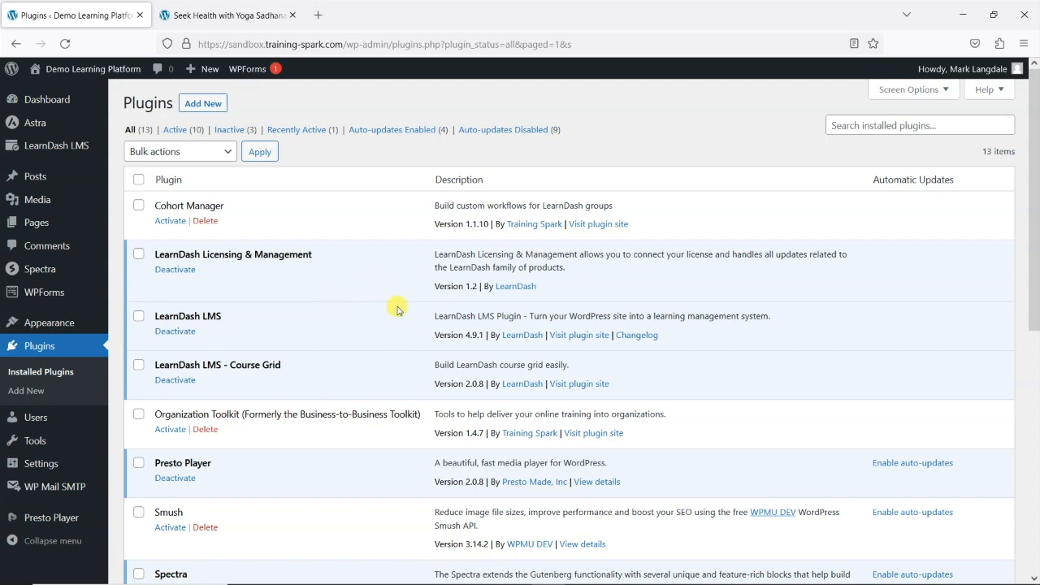
{"action": "mouse_move", "coordinate": [182, 268]}
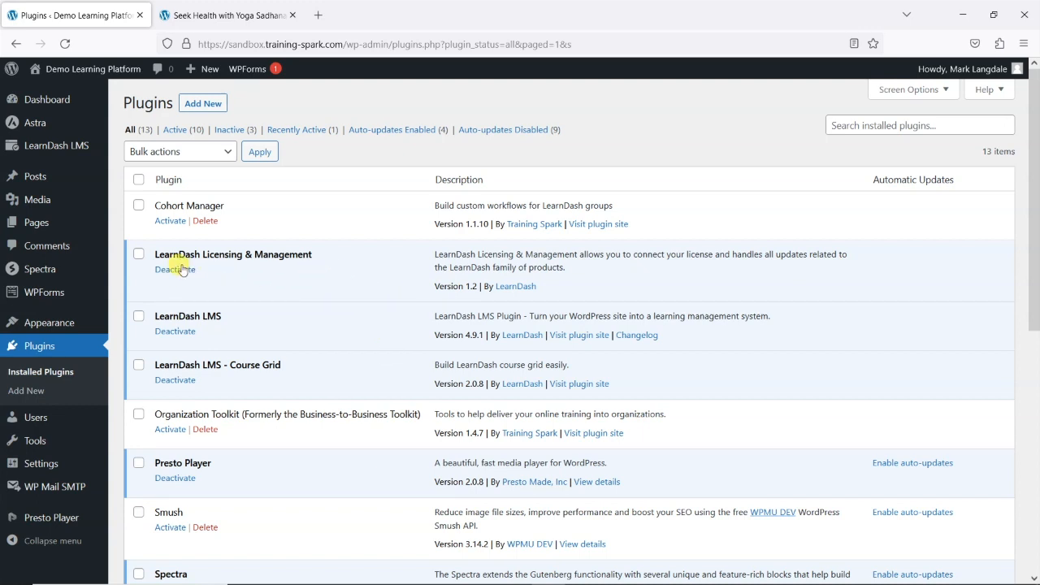
{"action": "left_click", "coordinate": [176, 270]}
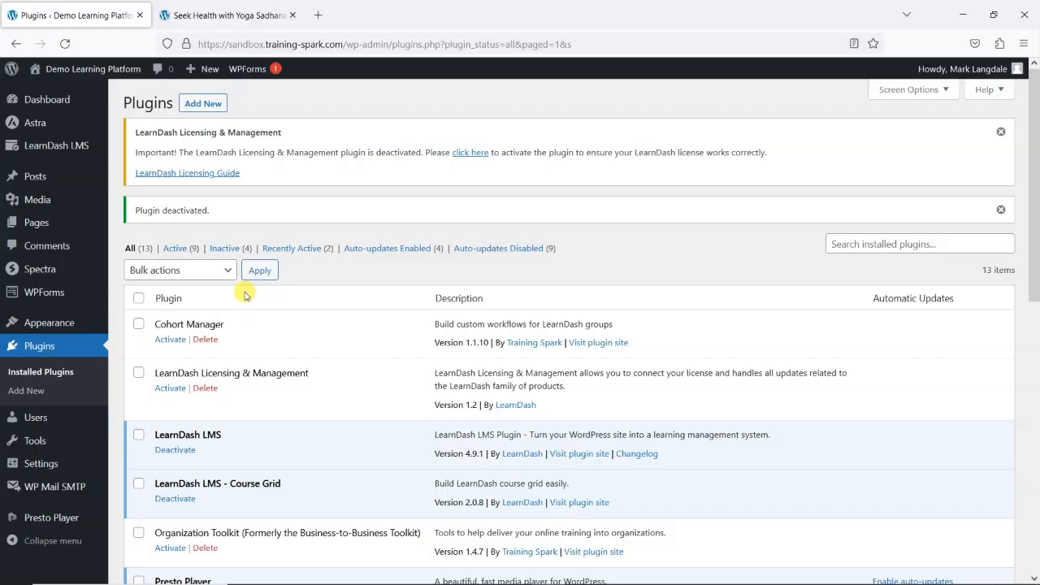
{"action": "scroll", "scroll_direction": "down", "scroll_amount": 3}
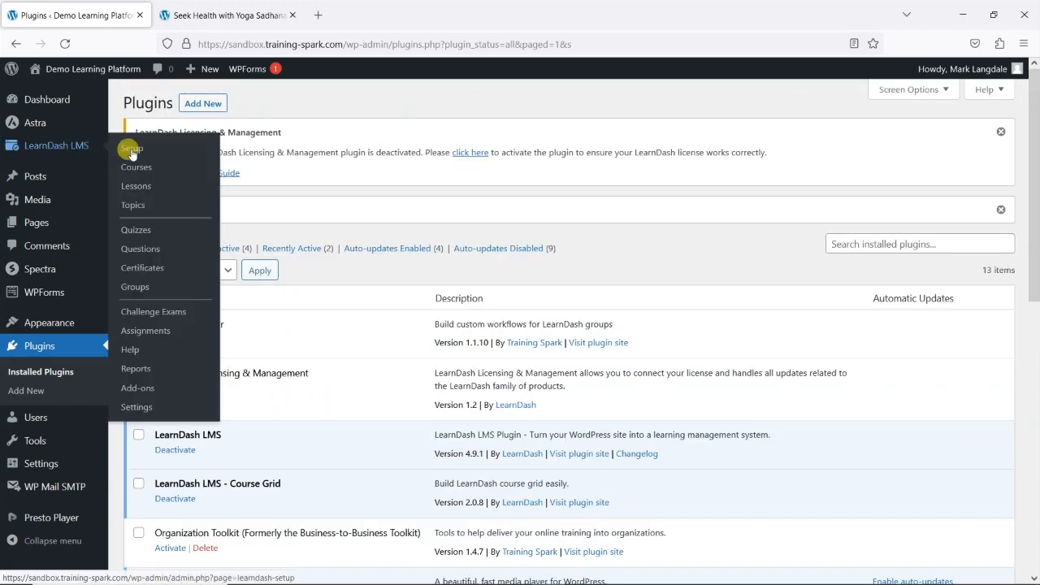
- Review the LearnDash courses, edit Control Your Brain with Pranayama, close the Yoga Sadhana page and return to Plugins
{"action": "left_click", "coordinate": [136, 168]}
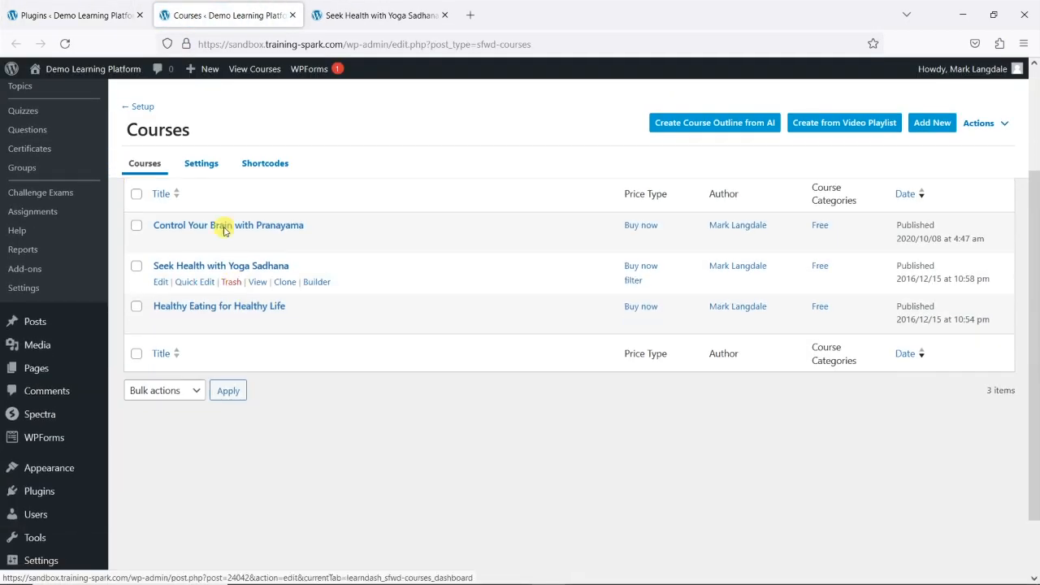
{"action": "left_click", "coordinate": [228, 224]}
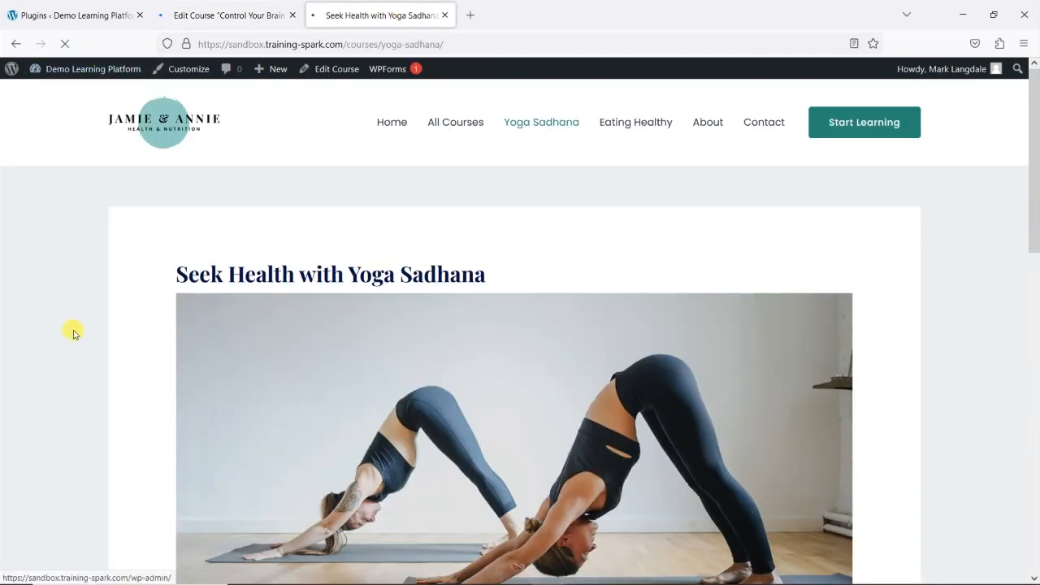
{"action": "scroll", "scroll_direction": "down", "scroll_amount": 3}
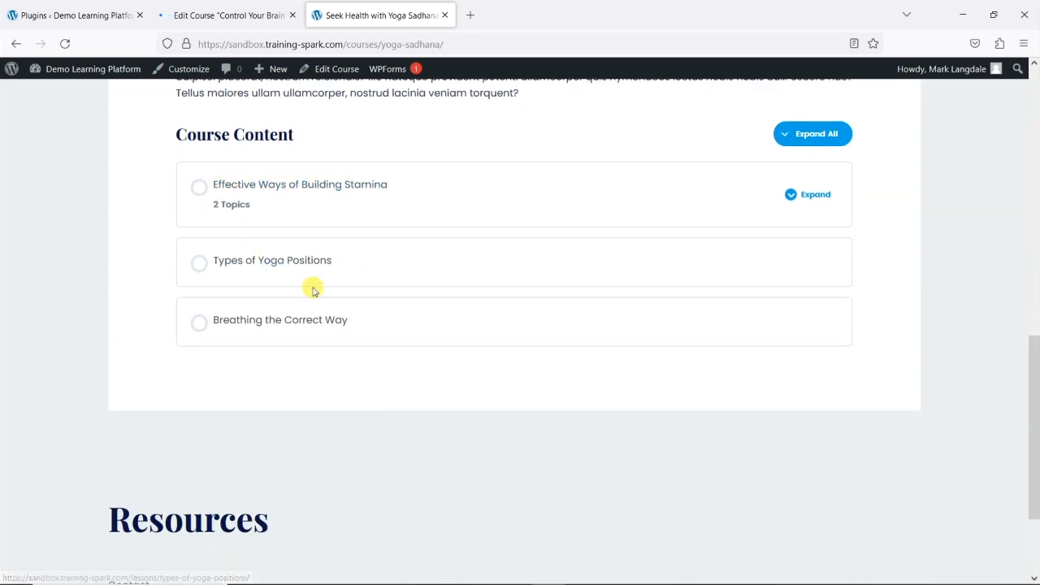
{"action": "left_click", "coordinate": [74, 15]}
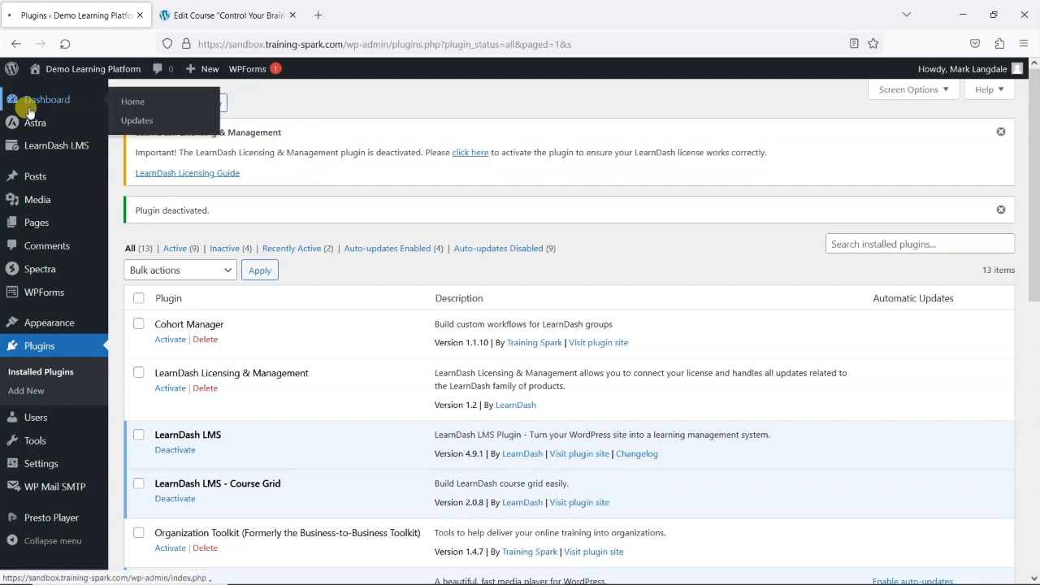
- Go to the Dashboard showing the notice that the licensing plugin is deactivated
{"action": "left_click", "coordinate": [134, 101]}
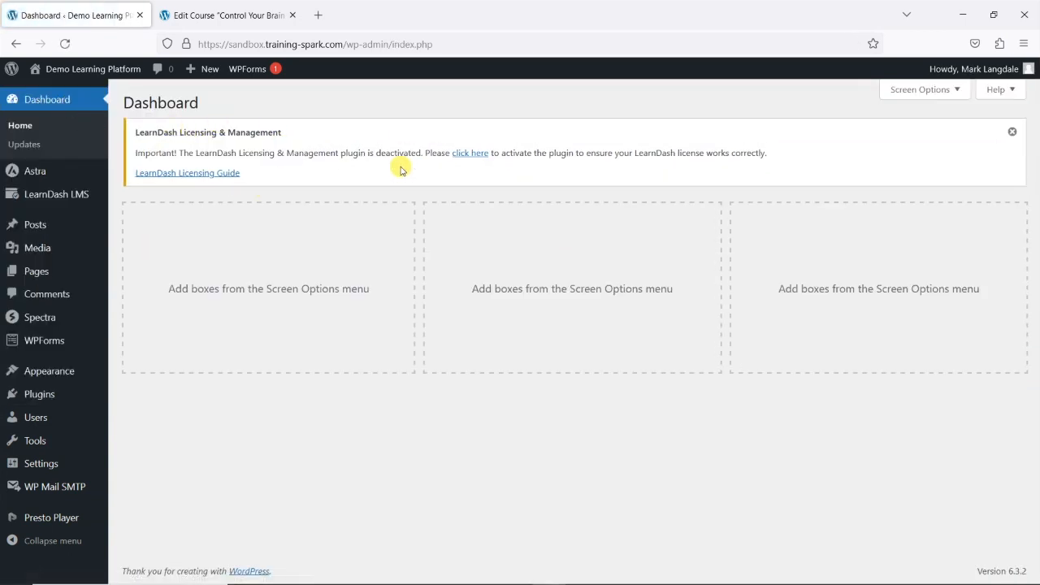
{"action": "mouse_move", "coordinate": [541, 211]}
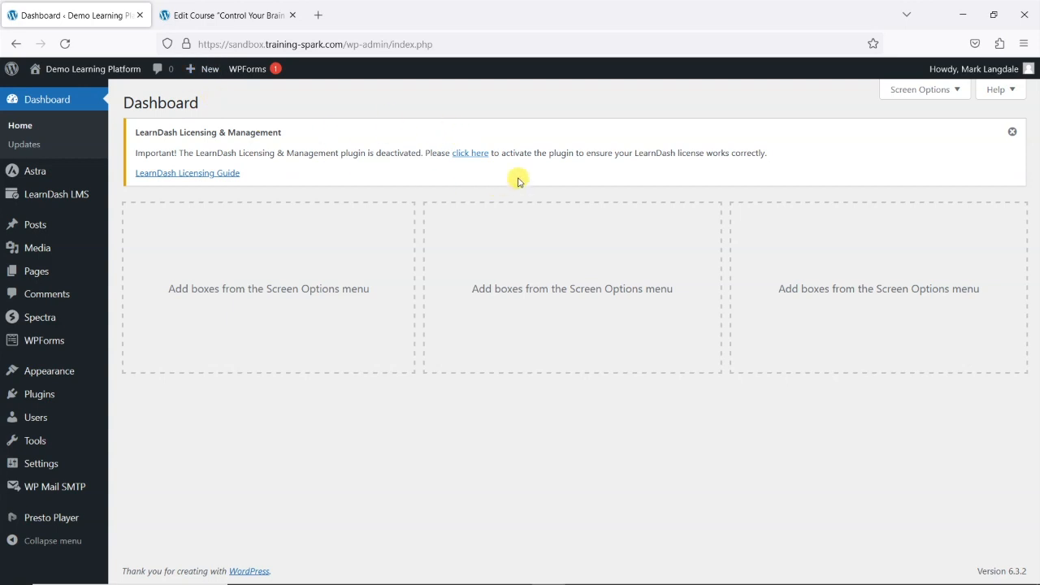
{"action": "mouse_move", "coordinate": [214, 315]}
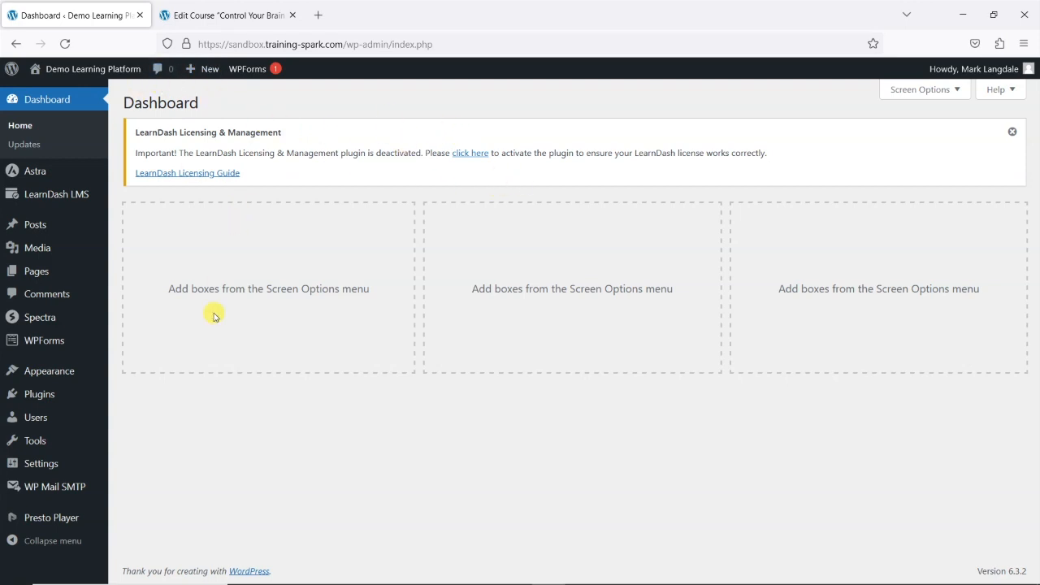
{"action": "mouse_move", "coordinate": [464, 167]}
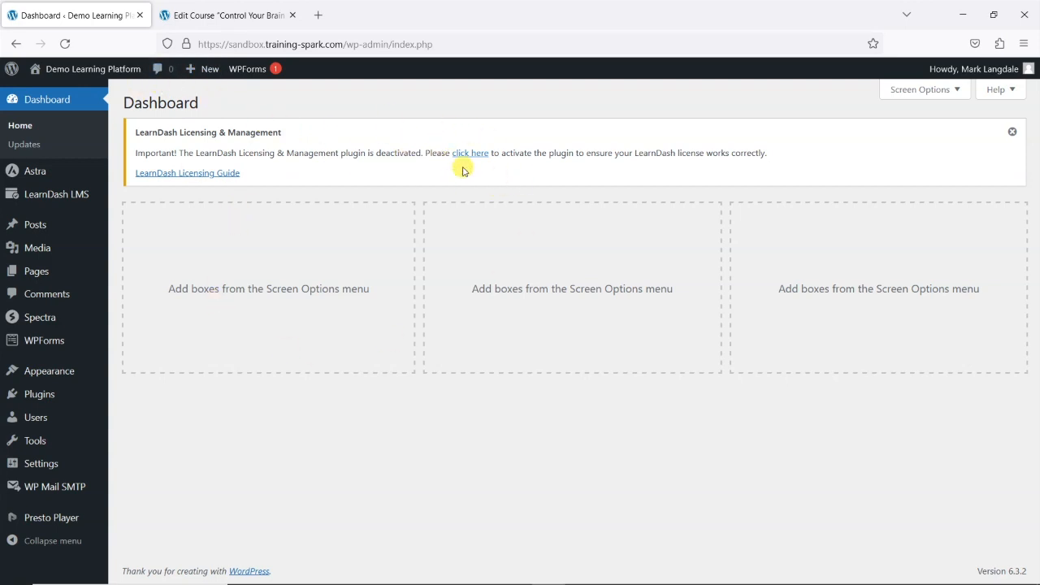
{"action": "mouse_move", "coordinate": [263, 146]}
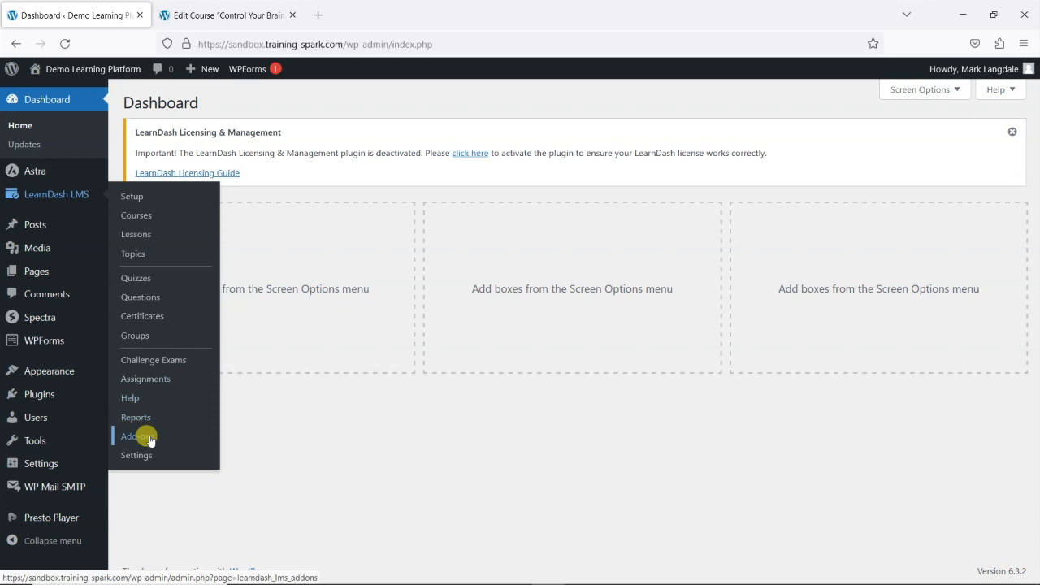
{"action": "left_click", "coordinate": [136, 435]}
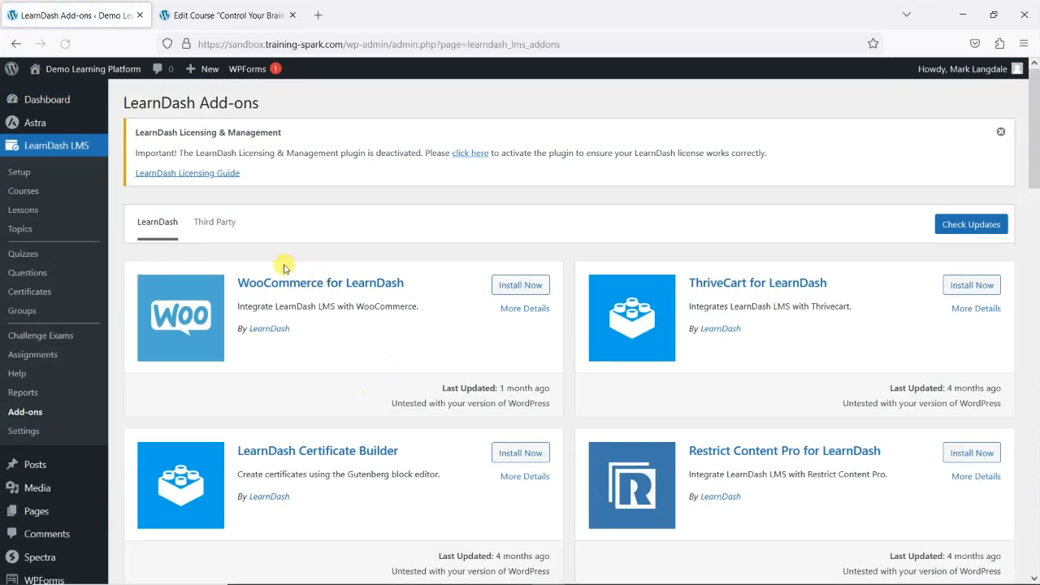
{"action": "scroll", "scroll_direction": "down", "scroll_amount": 3}
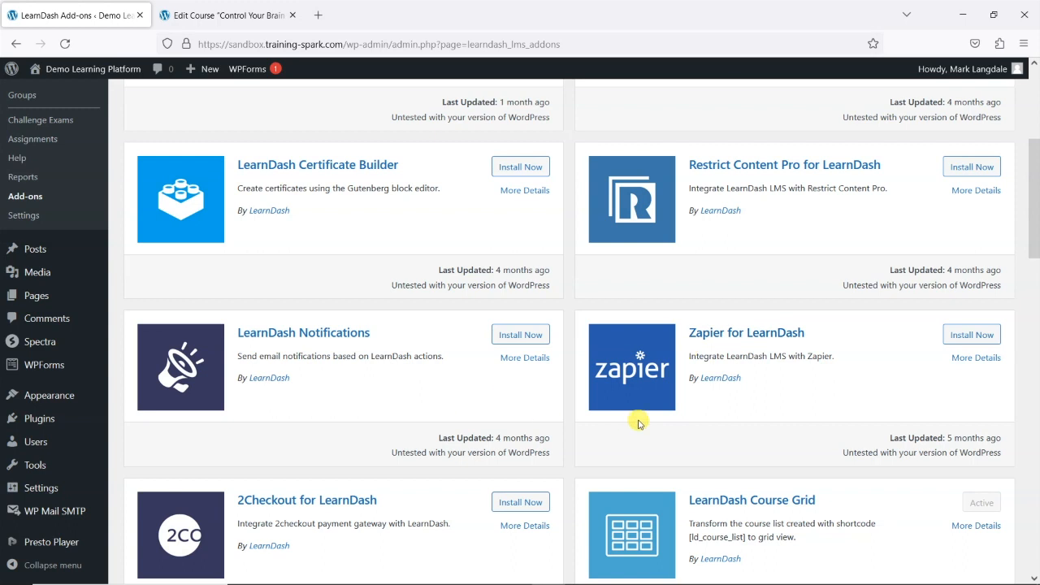
{"action": "scroll", "scroll_direction": "up", "scroll_amount": 3}
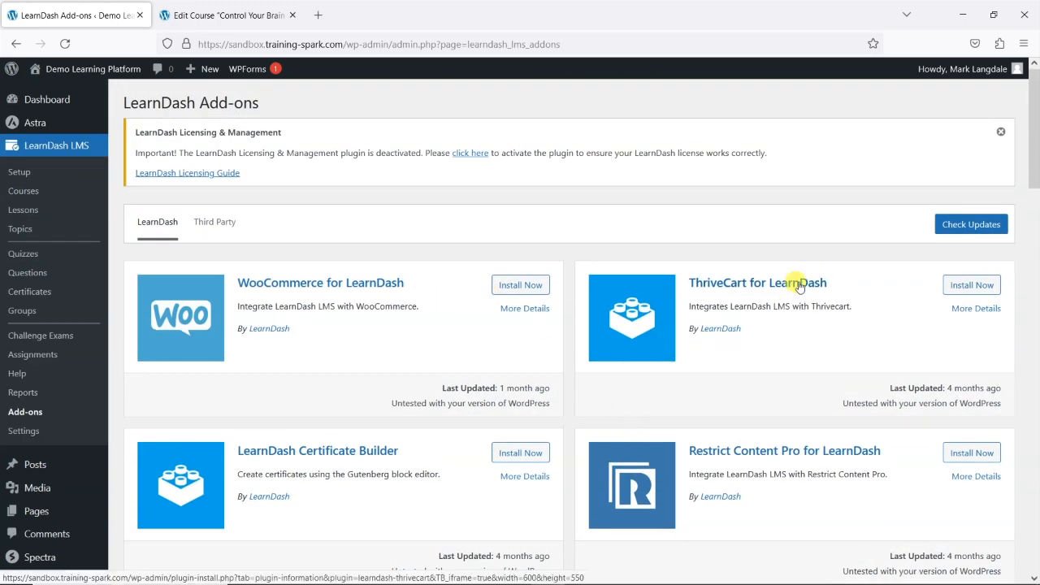
{"action": "mouse_move", "coordinate": [387, 295]}
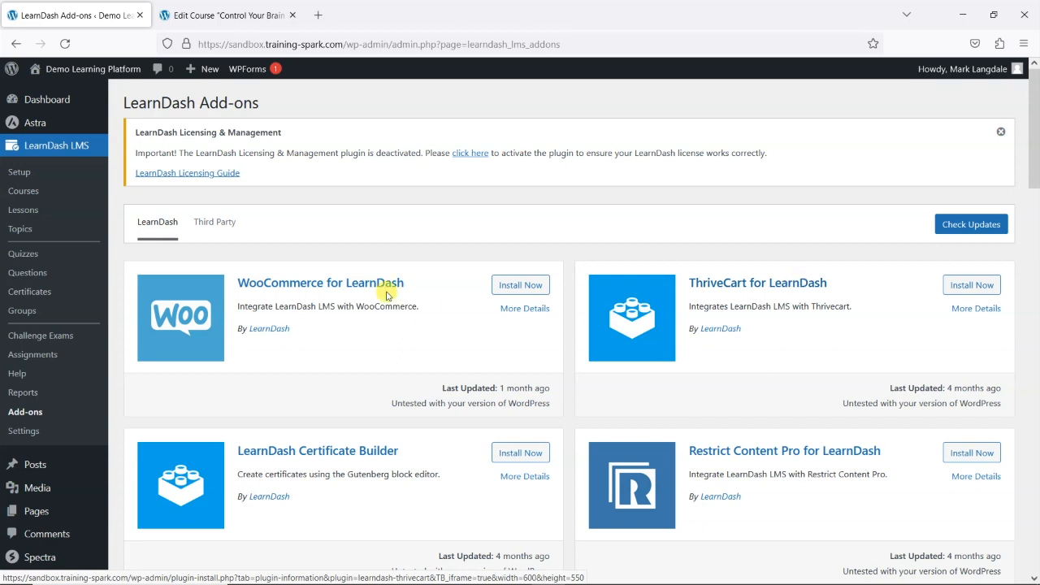
{"action": "mouse_move", "coordinate": [94, 146]}
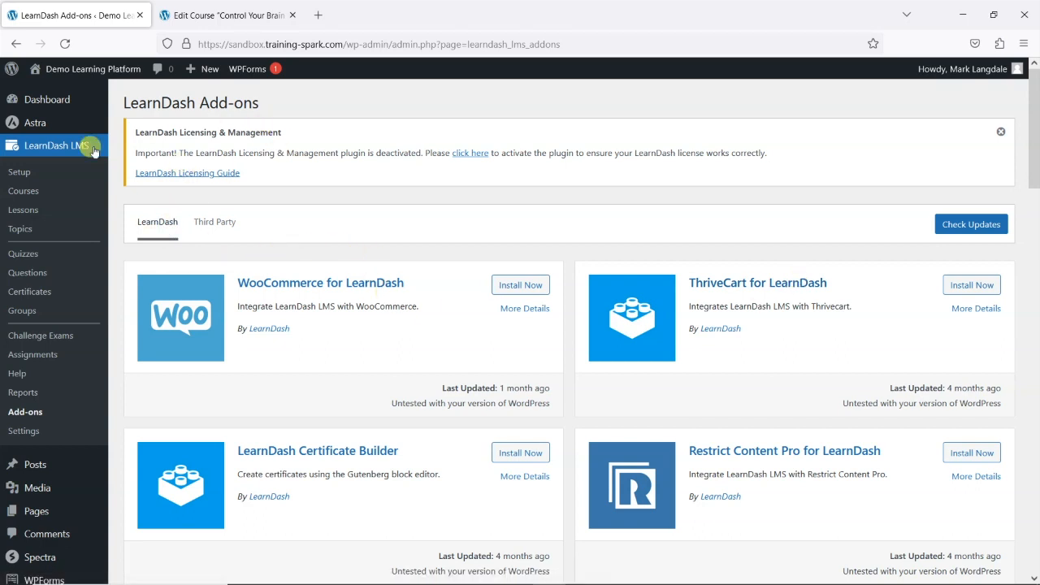
{"action": "mouse_move", "coordinate": [283, 201]}
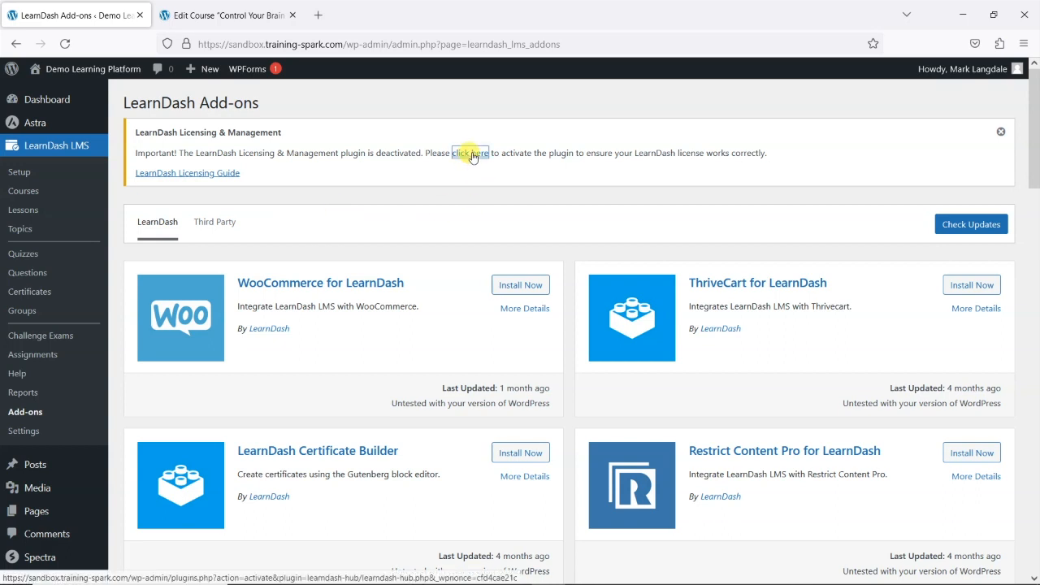
- Activate LearnDash Licensing & Management from the 'click here' link in the warning notice
{"action": "left_click", "coordinate": [469, 152]}
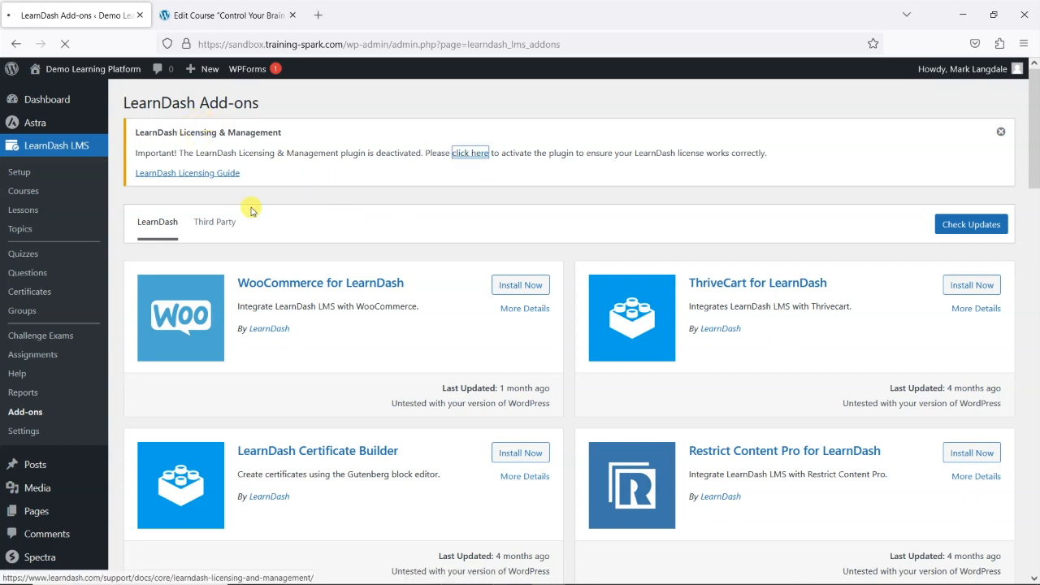
{"action": "left_click", "coordinate": [470, 153]}
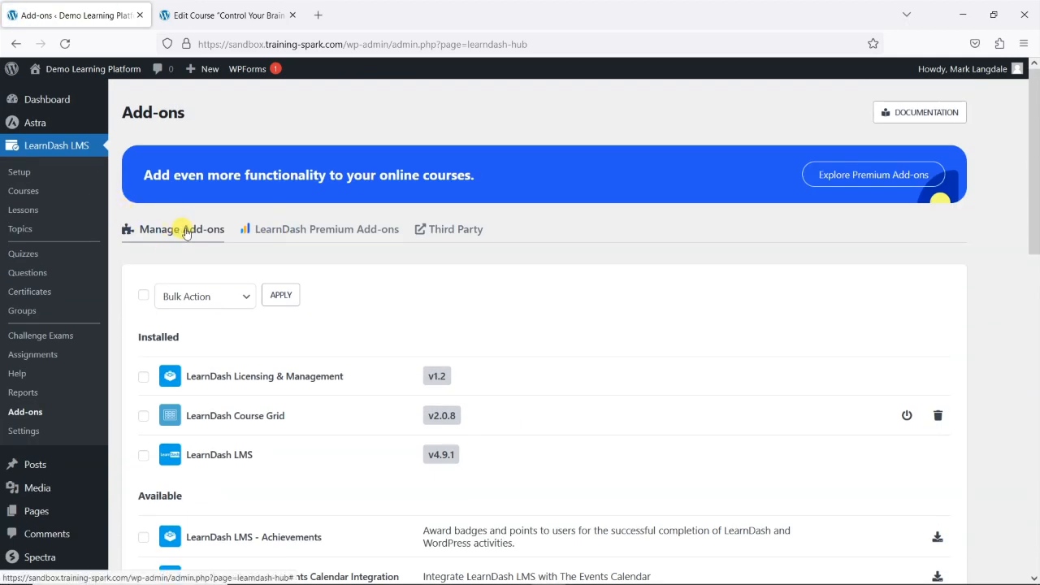
{"action": "mouse_move", "coordinate": [454, 250]}
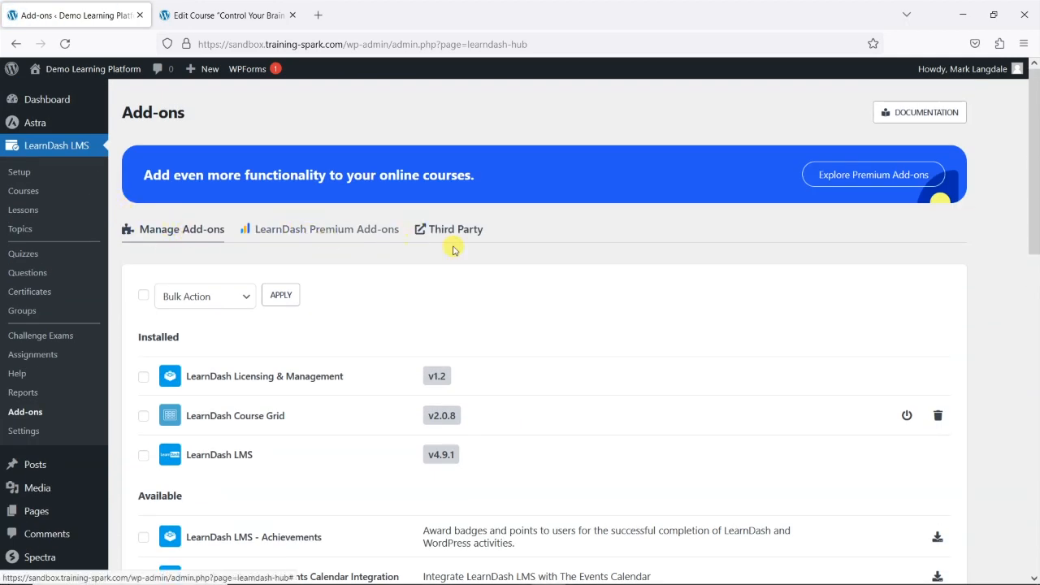
- Review the Manage Add-ons list of installed and available LearnDash add-ons
{"action": "scroll", "scroll_direction": "down", "scroll_amount": 3}
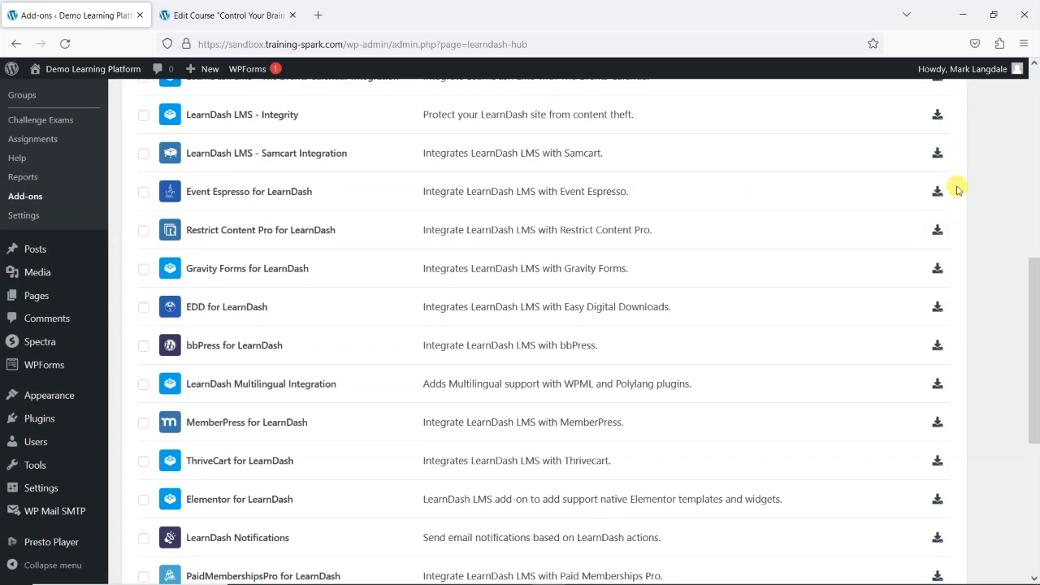
{"action": "scroll", "scroll_direction": "up", "scroll_amount": 3}
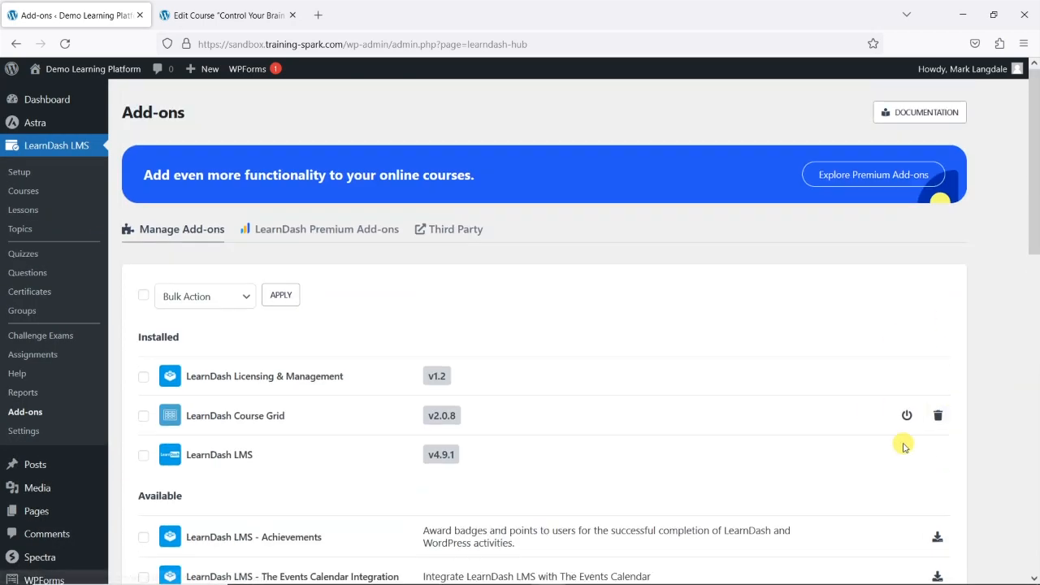
{"action": "scroll", "scroll_direction": "down", "scroll_amount": 3}
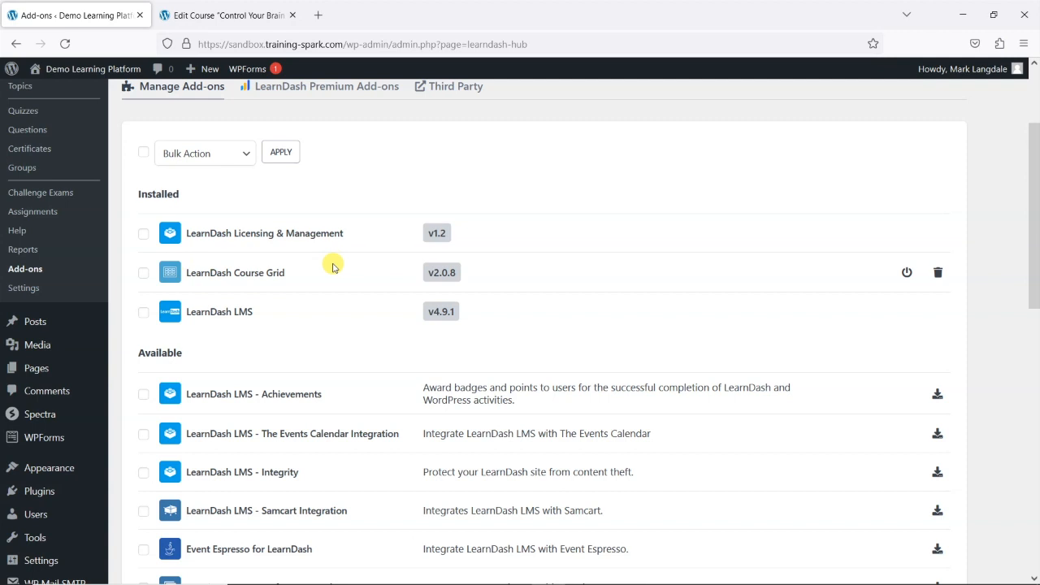
{"action": "scroll", "scroll_direction": "up", "scroll_amount": 3}
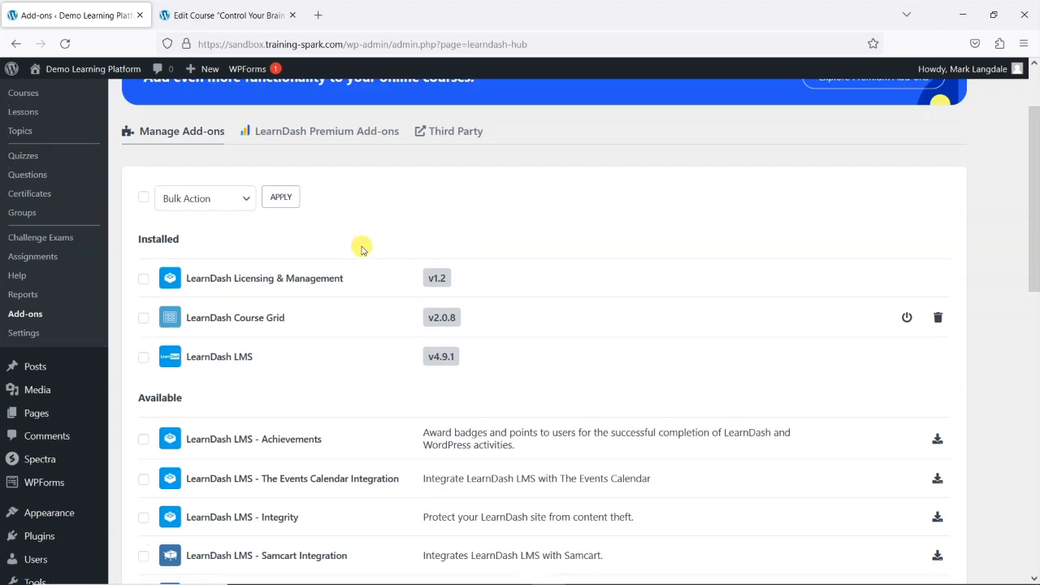
{"action": "scroll", "scroll_direction": "up", "scroll_amount": 3}
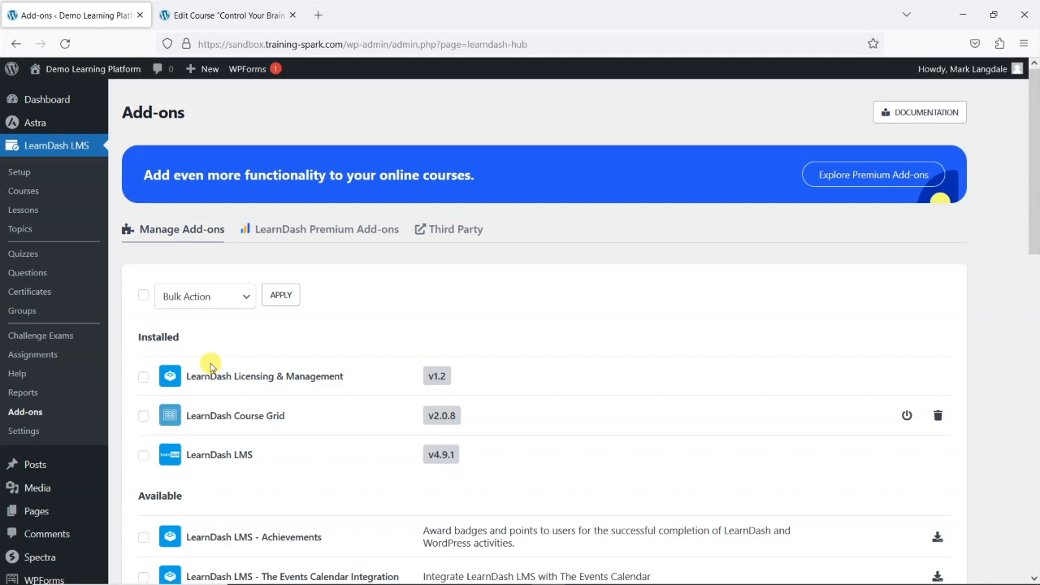
{"action": "scroll", "scroll_direction": "down", "scroll_amount": 3}
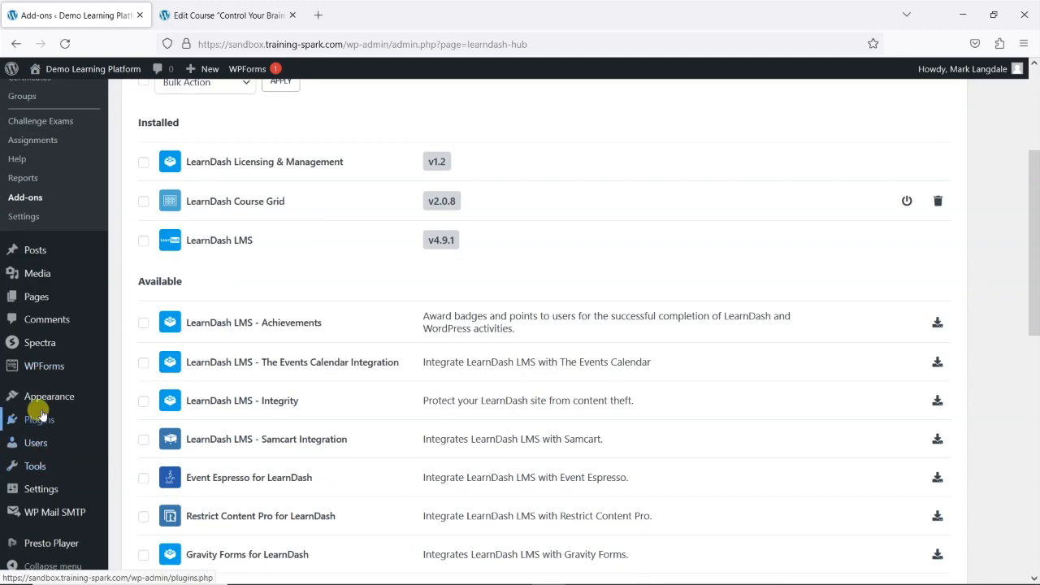
- Show Installed Plugins with LearnDash Licensing & Management, LearnDash LMS and Course Grid active
{"action": "left_click", "coordinate": [39, 420]}
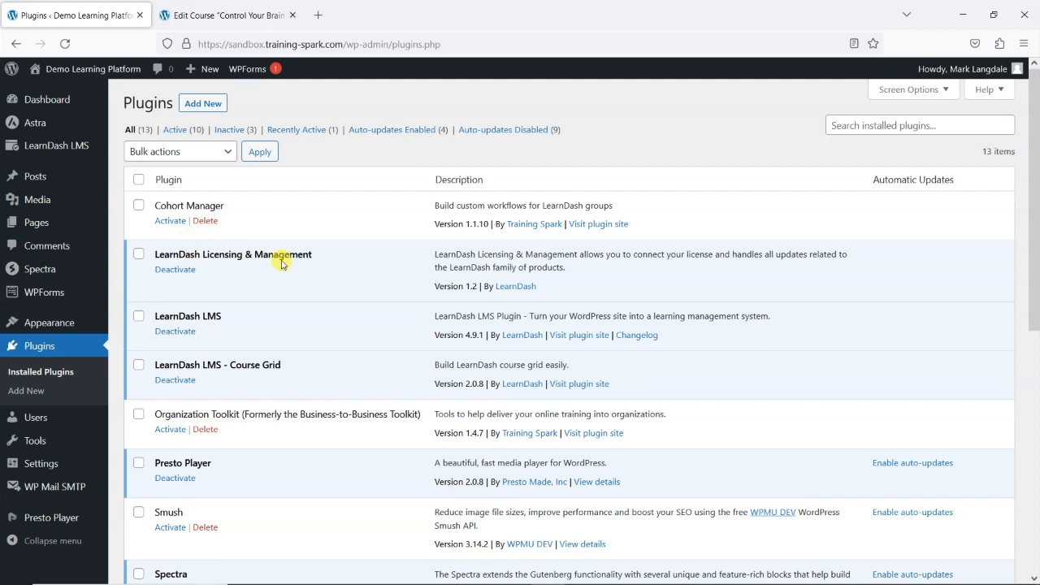
{"action": "mouse_move", "coordinate": [243, 176]}
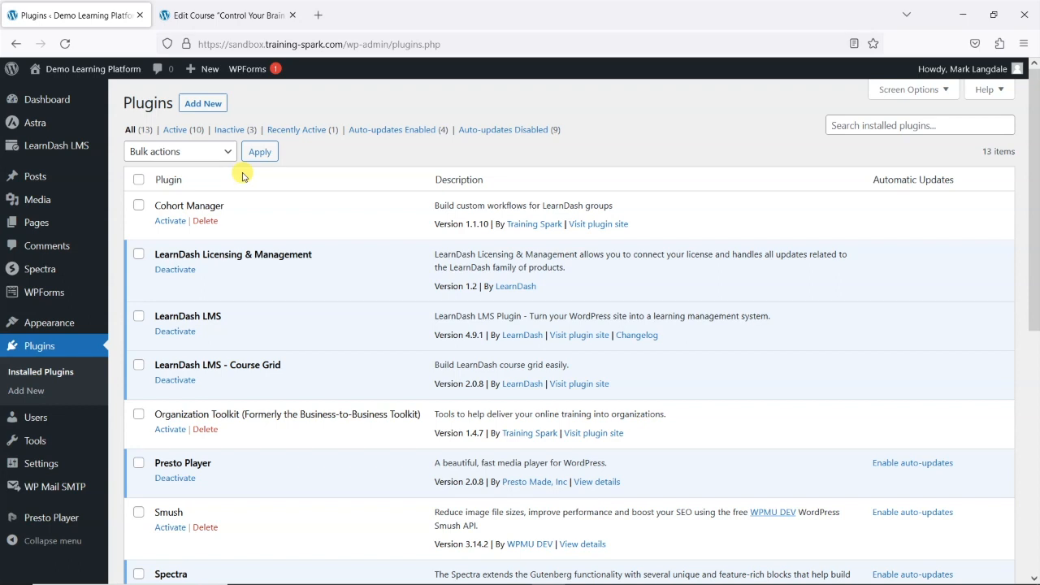
{"action": "mouse_move", "coordinate": [227, 273]}
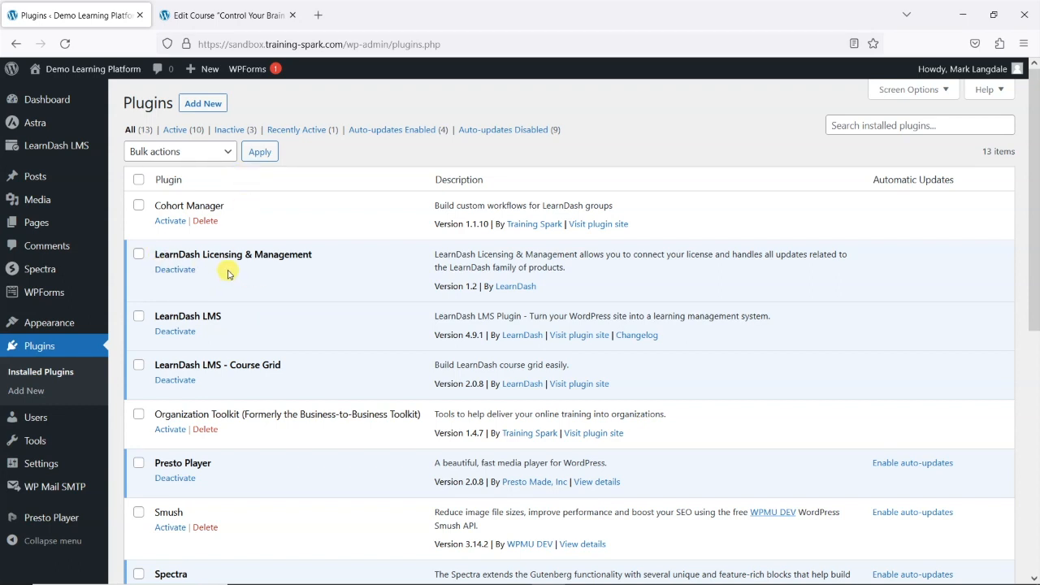
{"action": "mouse_move", "coordinate": [255, 280]}
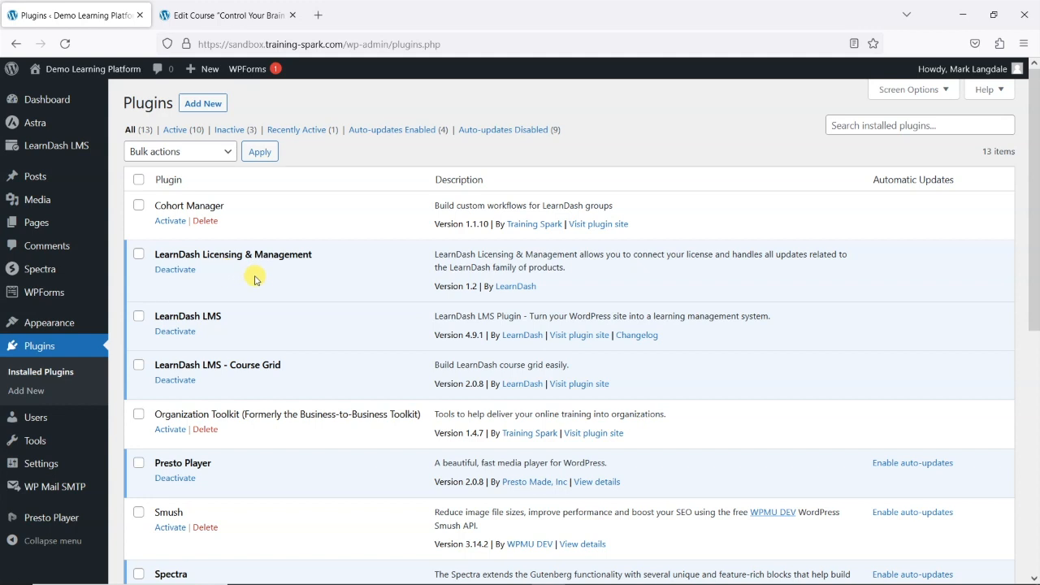
{"action": "mouse_move", "coordinate": [203, 275]}
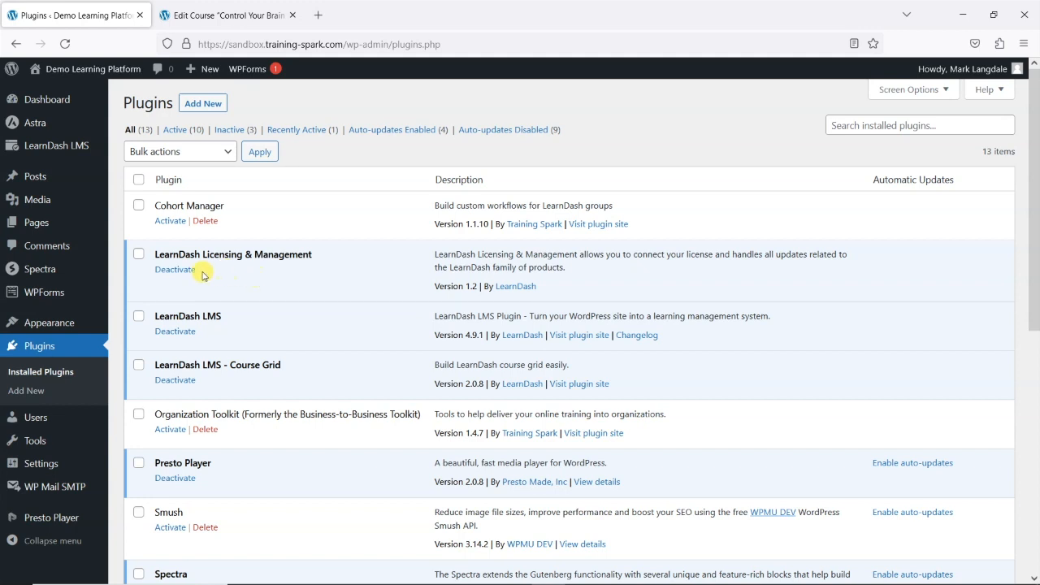
- Deactivate LearnDash Licensing & Management and delete it, confirming the deletion
{"action": "left_click", "coordinate": [174, 270]}
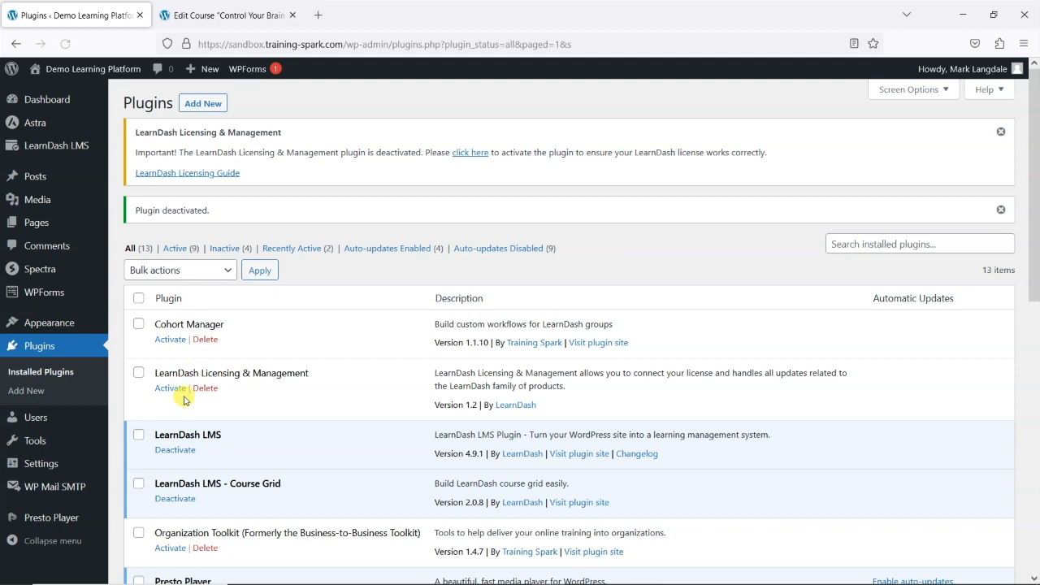
{"action": "left_click", "coordinate": [205, 387]}
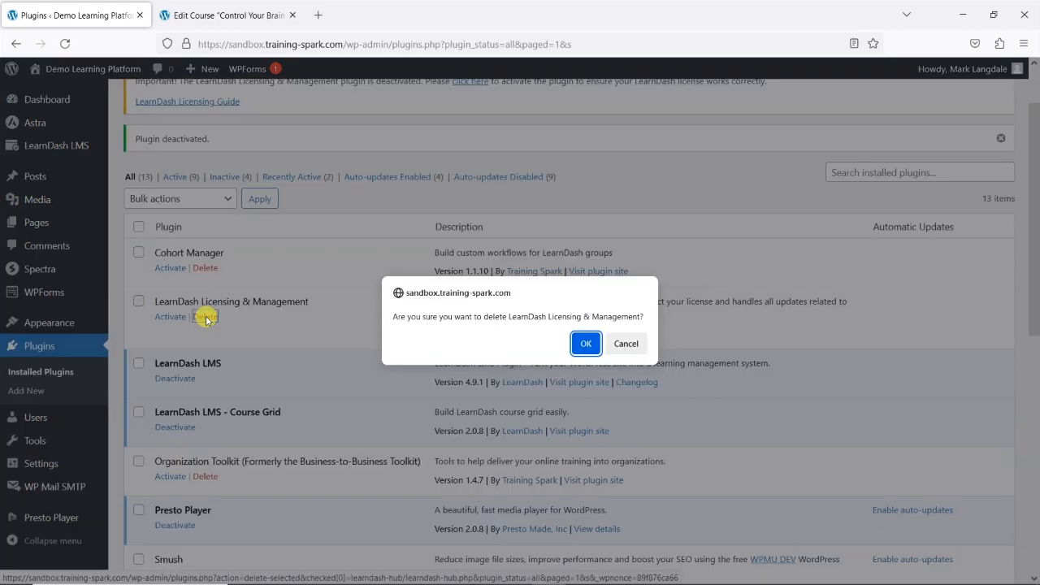
{"action": "left_click", "coordinate": [585, 343]}
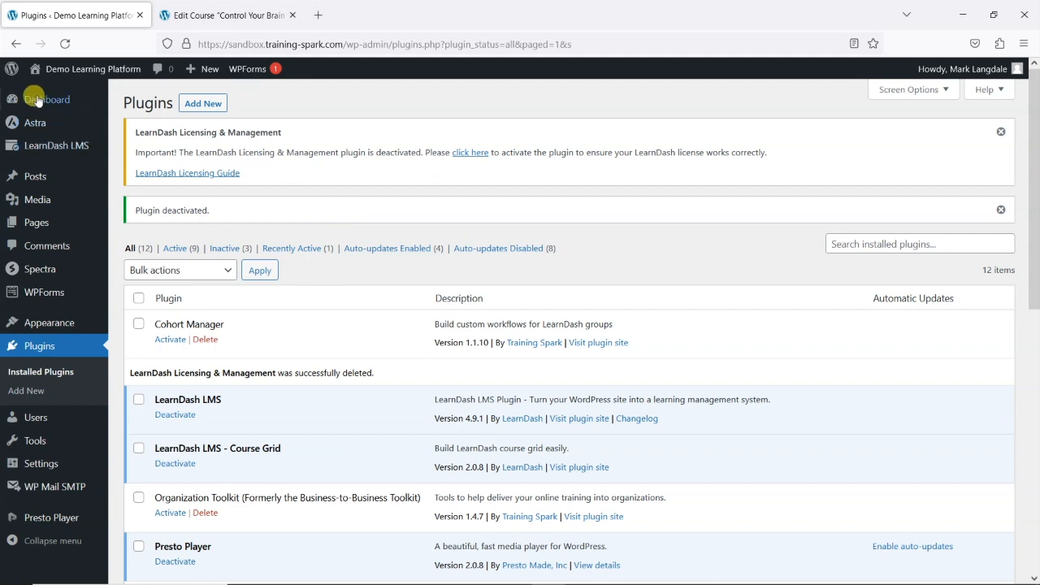
- Check the Dashboard warning that the licensing plugin is missing and head back to Plugins
{"action": "left_click", "coordinate": [46, 99]}
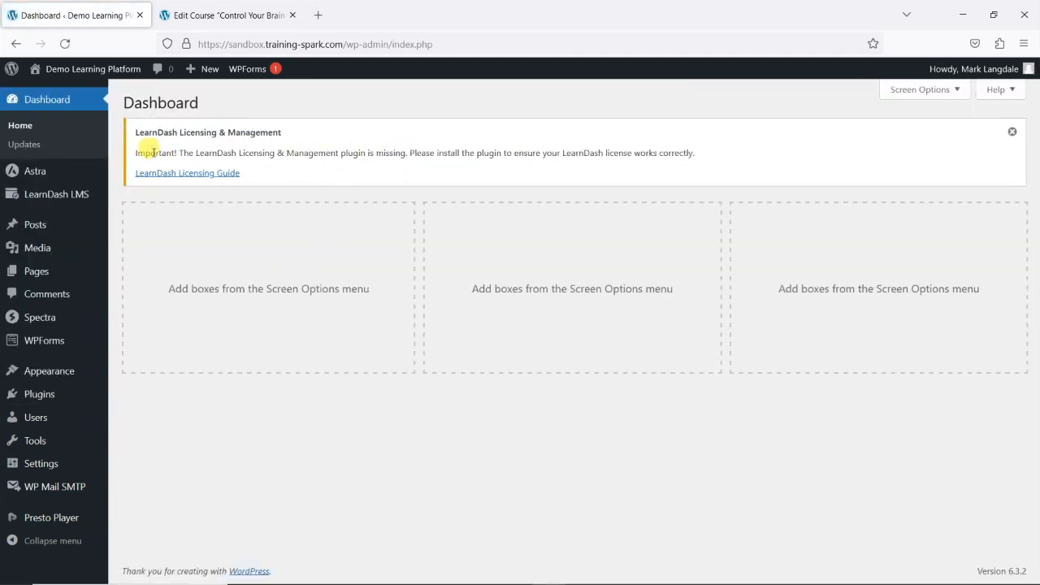
{"action": "mouse_move", "coordinate": [98, 197]}
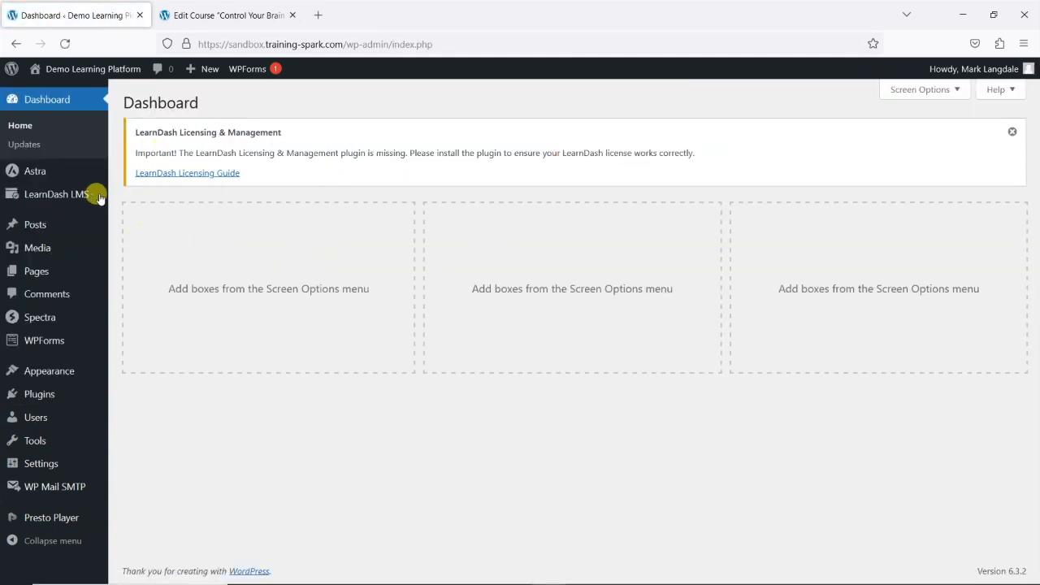
{"action": "left_click", "coordinate": [55, 193]}
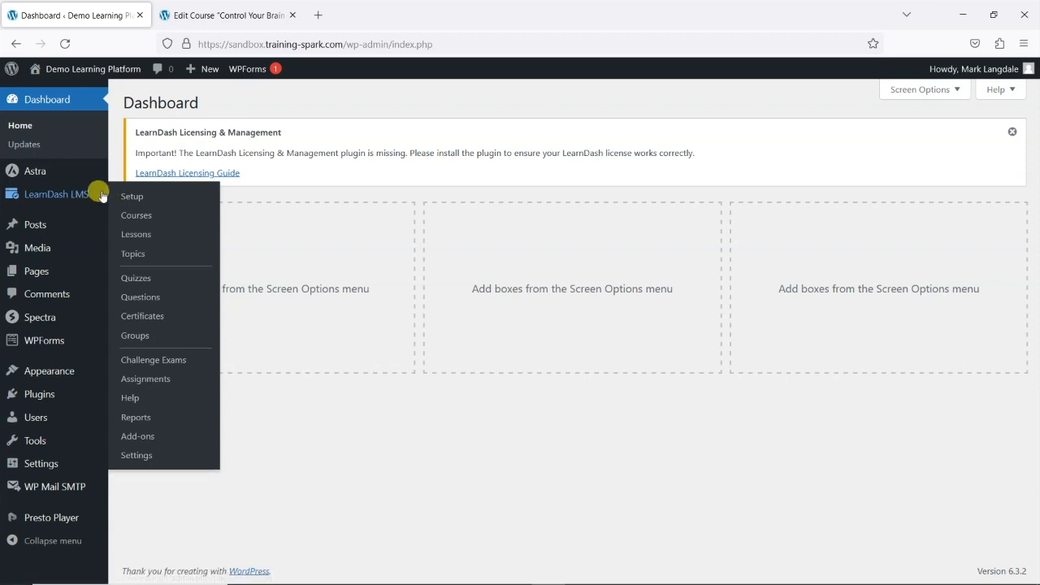
{"action": "left_click", "coordinate": [39, 394]}
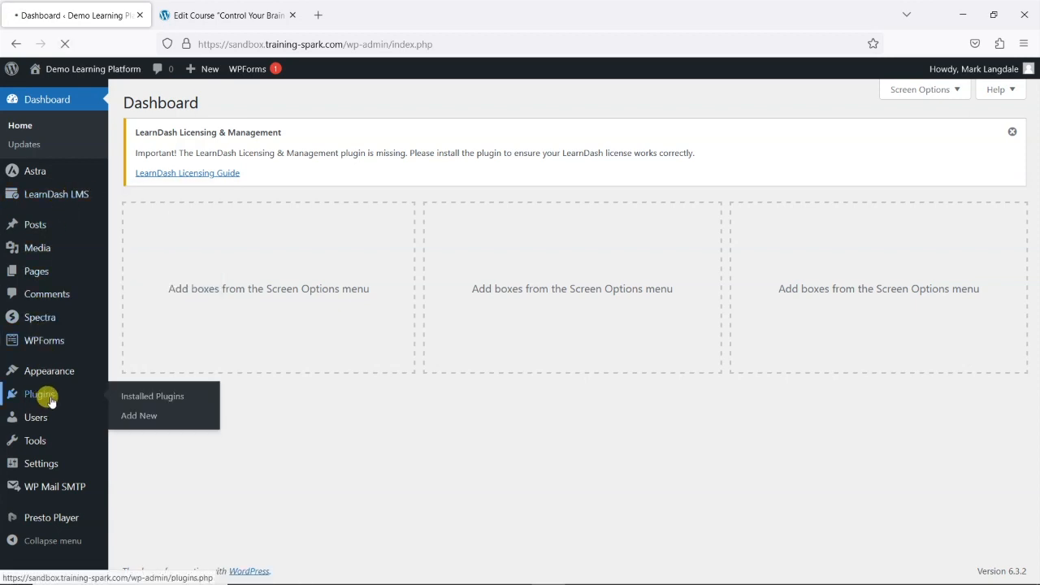
- Deactivate and reactivate LearnDash LMS so LearnDash Licensing & Management reappears as active
{"action": "left_click", "coordinate": [152, 397]}
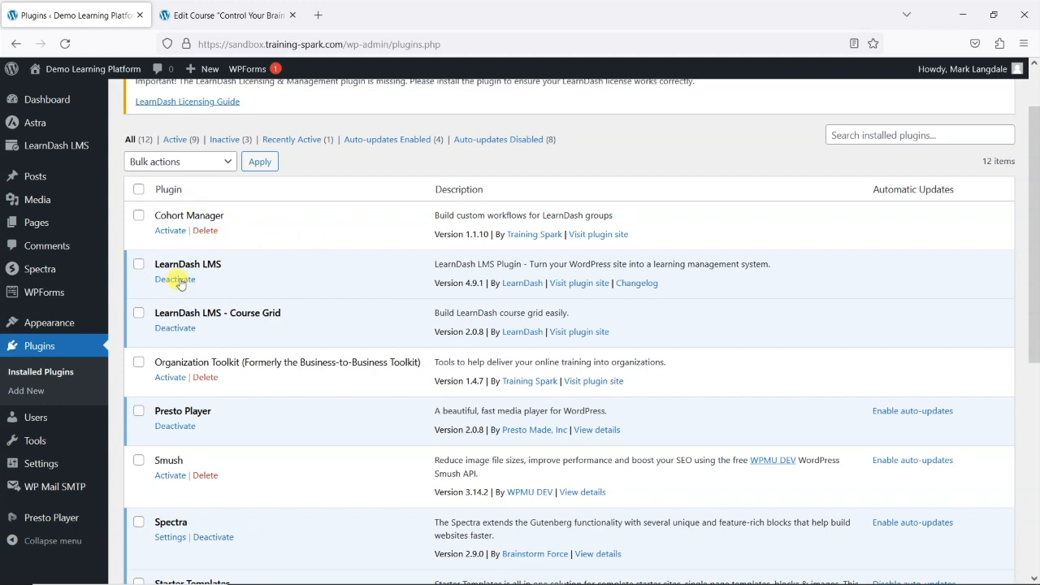
{"action": "left_click", "coordinate": [176, 280]}
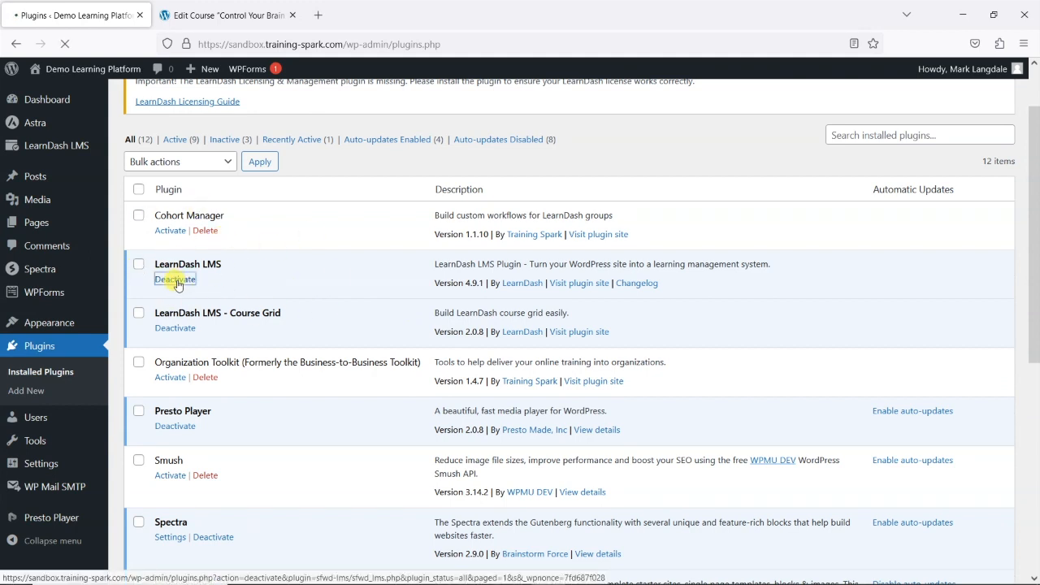
{"action": "left_click", "coordinate": [176, 279]}
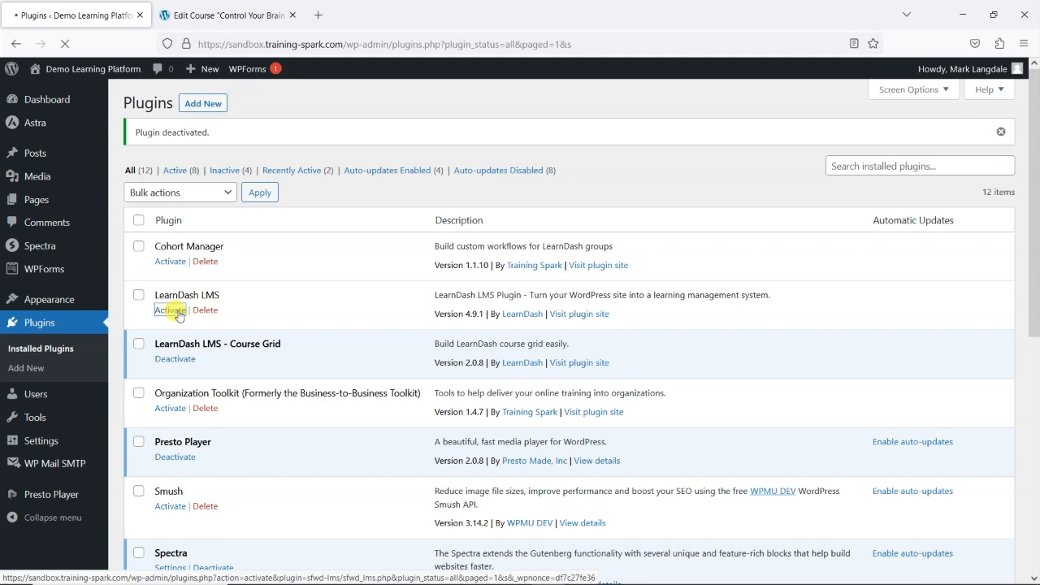
{"action": "left_click", "coordinate": [169, 308]}
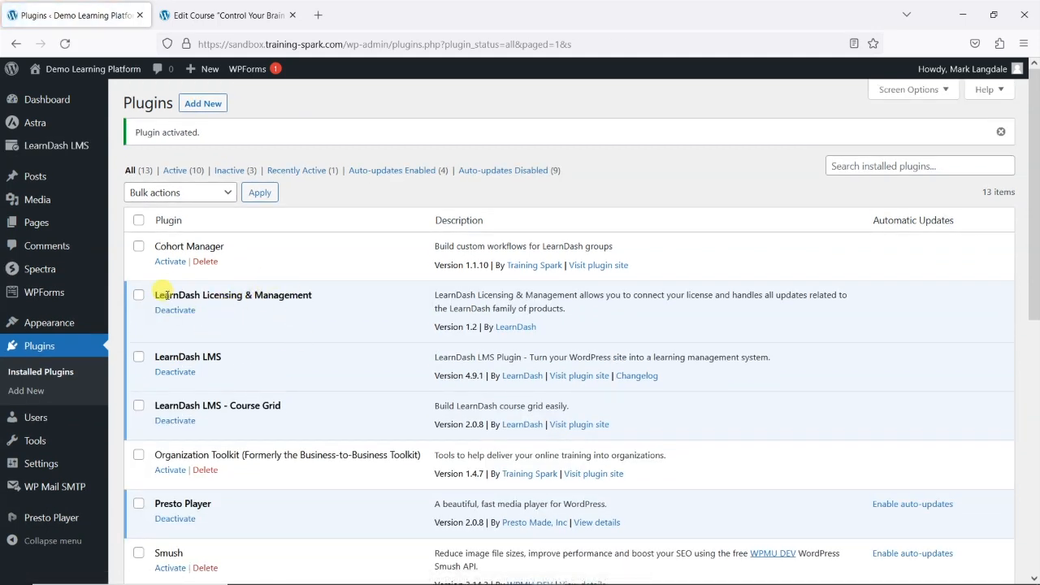
{"action": "mouse_move", "coordinate": [474, 318]}
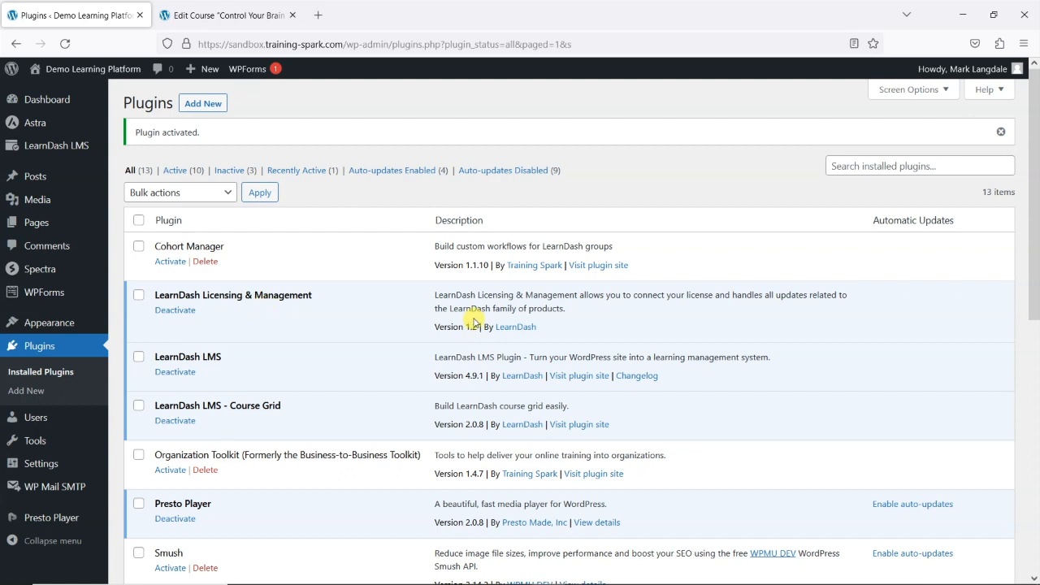